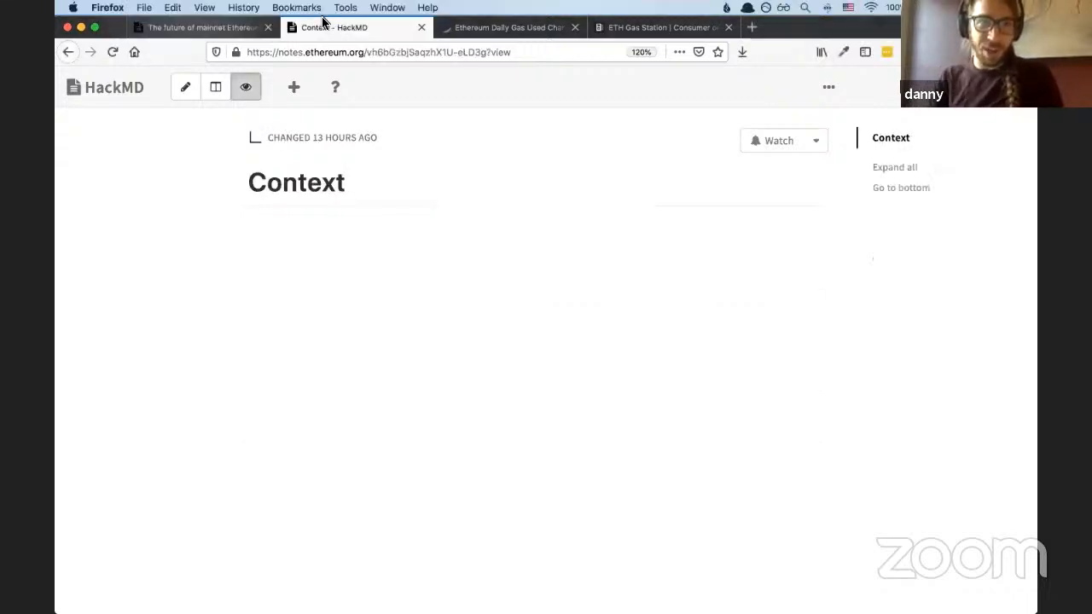
Show Etherscan's daily gas used chart, then ETH Gas Station's recommended gas prices
click(508, 26)
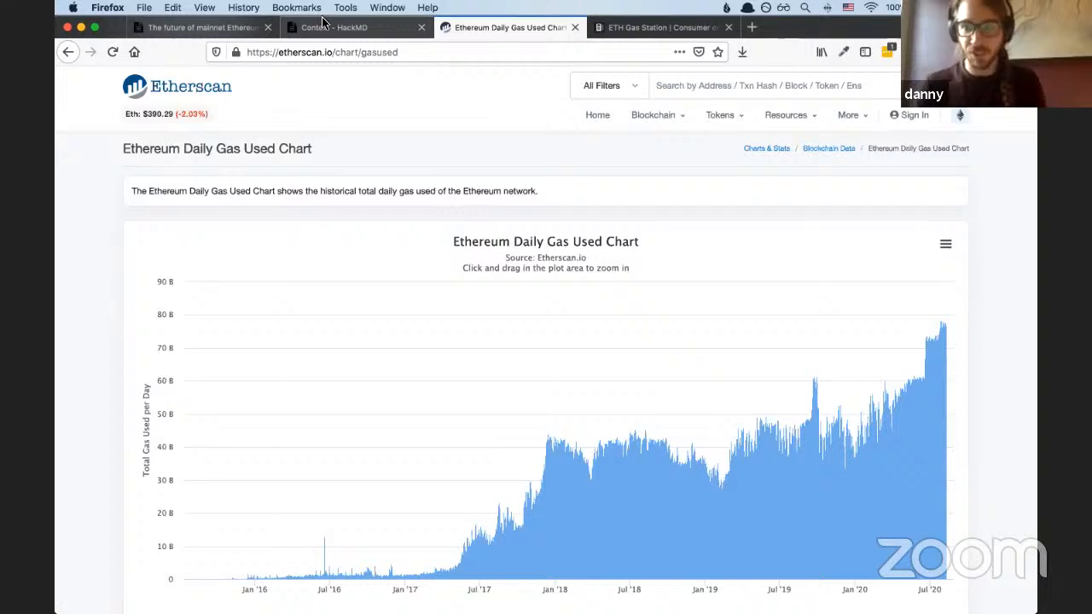
click(661, 27)
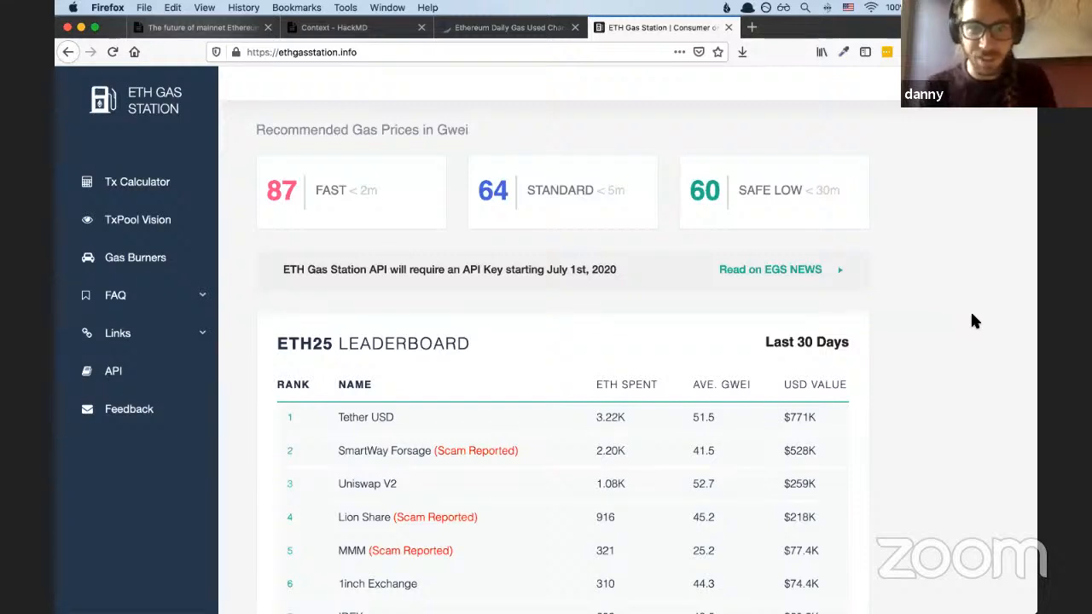
Review the refreshed 127/123/121 gwei prices and scroll down the ETH25 gas spender leaderboard
click(112, 52)
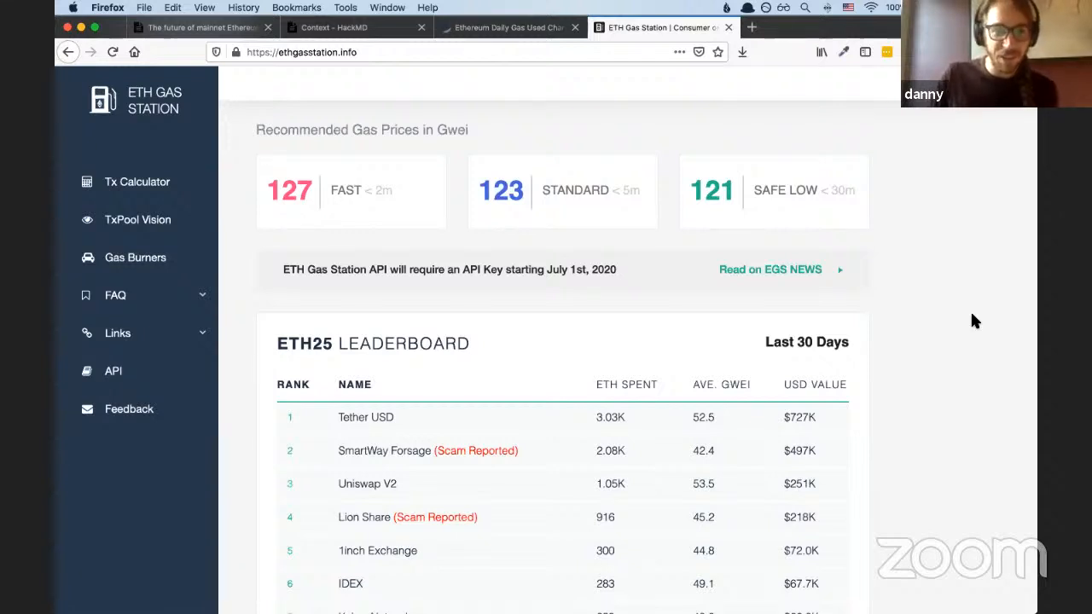
scroll(down, 3)
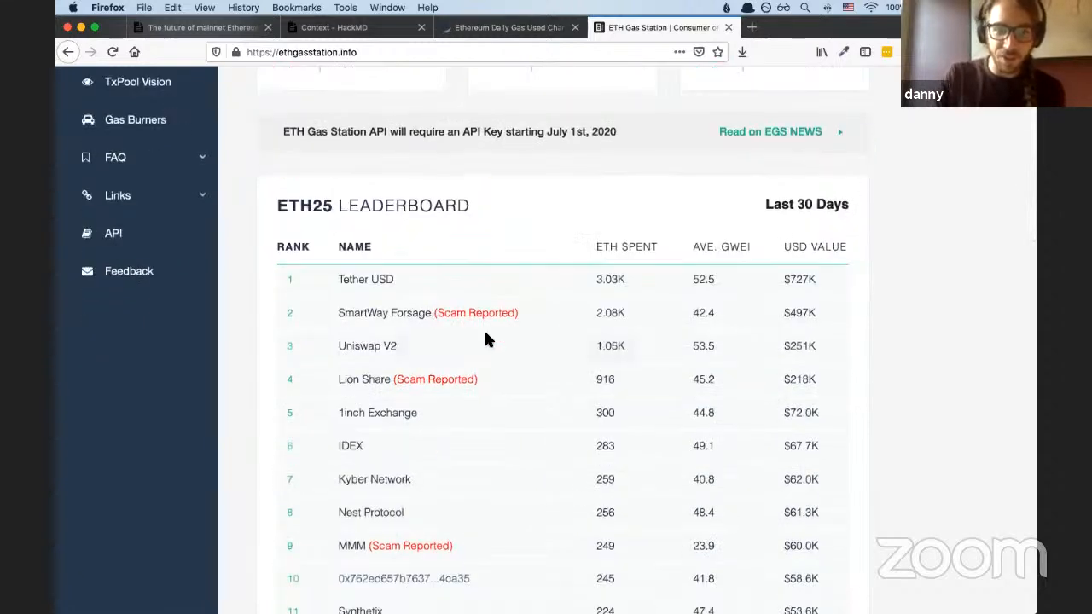
mouse_move(429, 390)
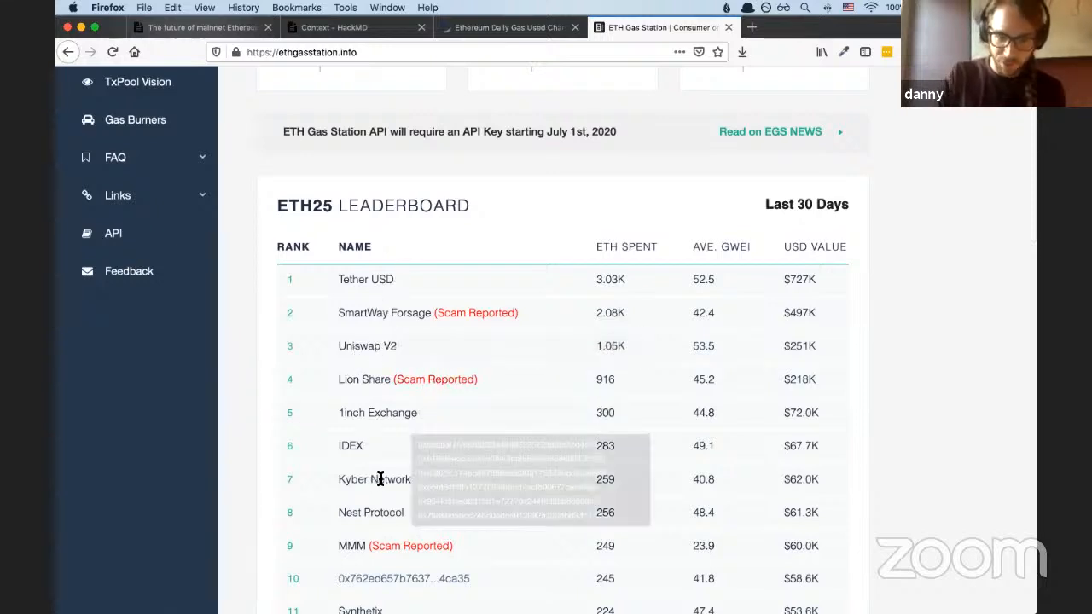
scroll(down, 3)
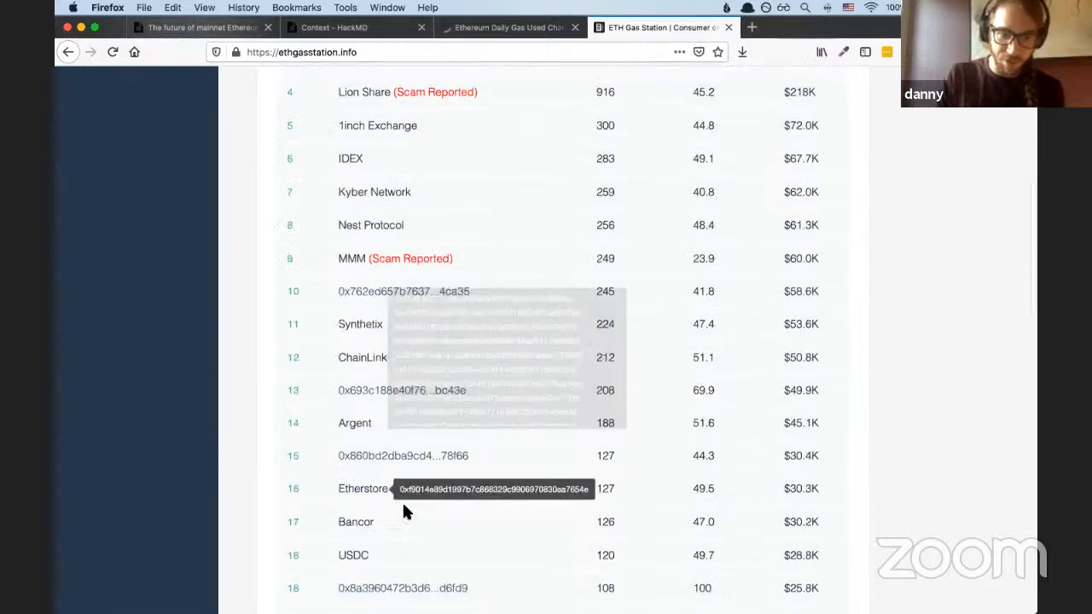
scroll(down, 3)
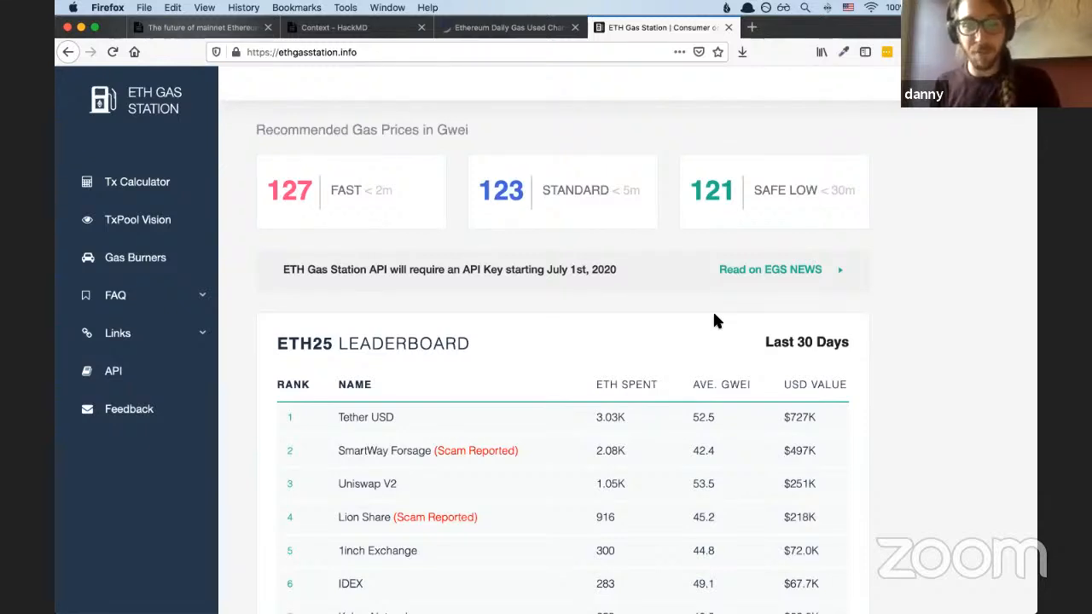
mouse_move(826, 330)
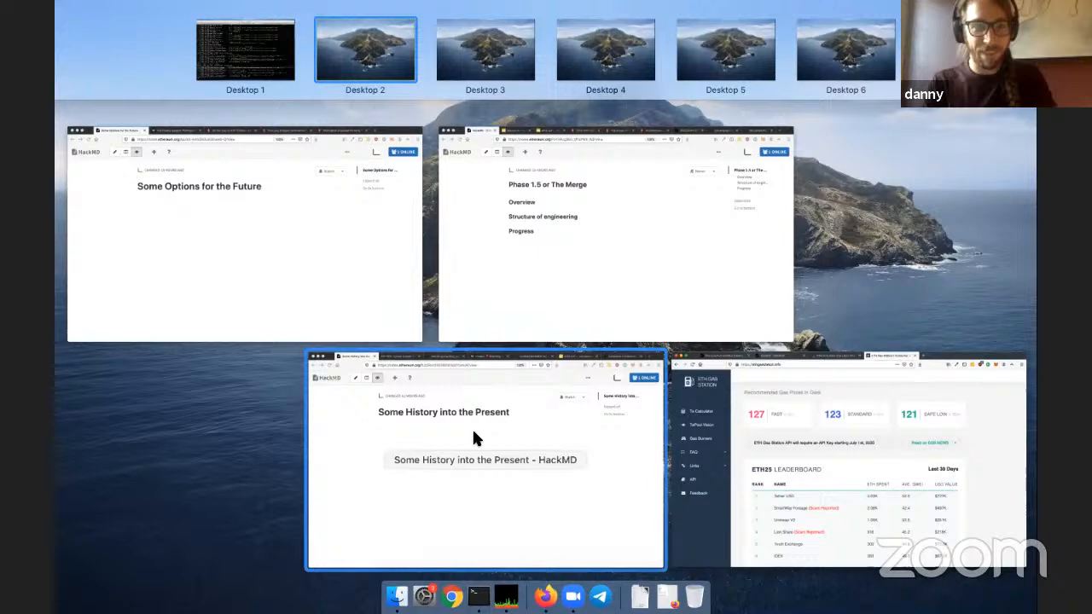
Show the Some History into the Present notes, EIP-1011, then GitHub's sharding manager contract
click(484, 459)
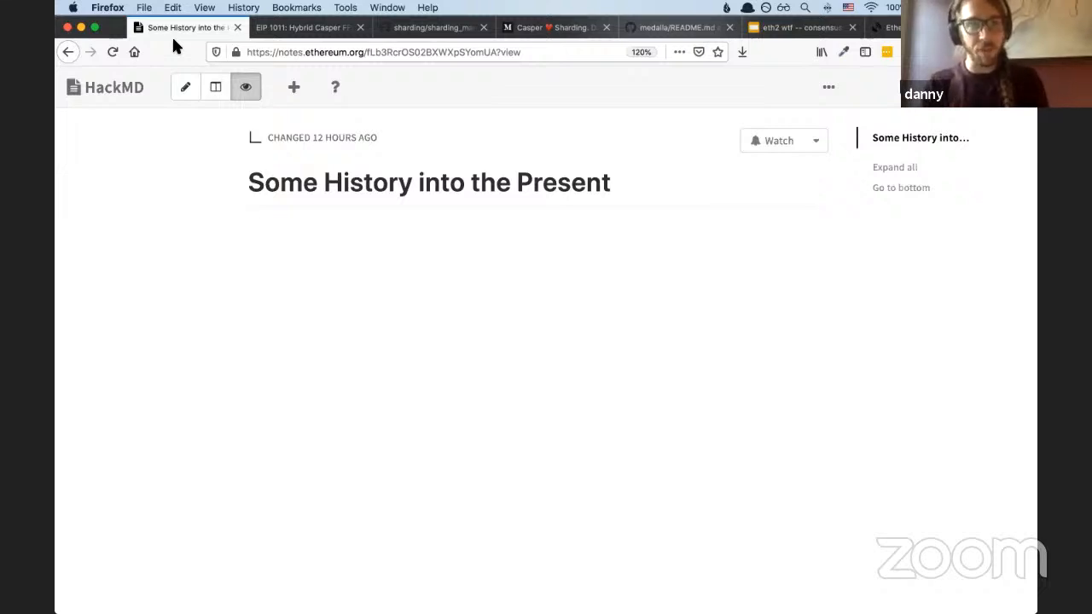
click(303, 26)
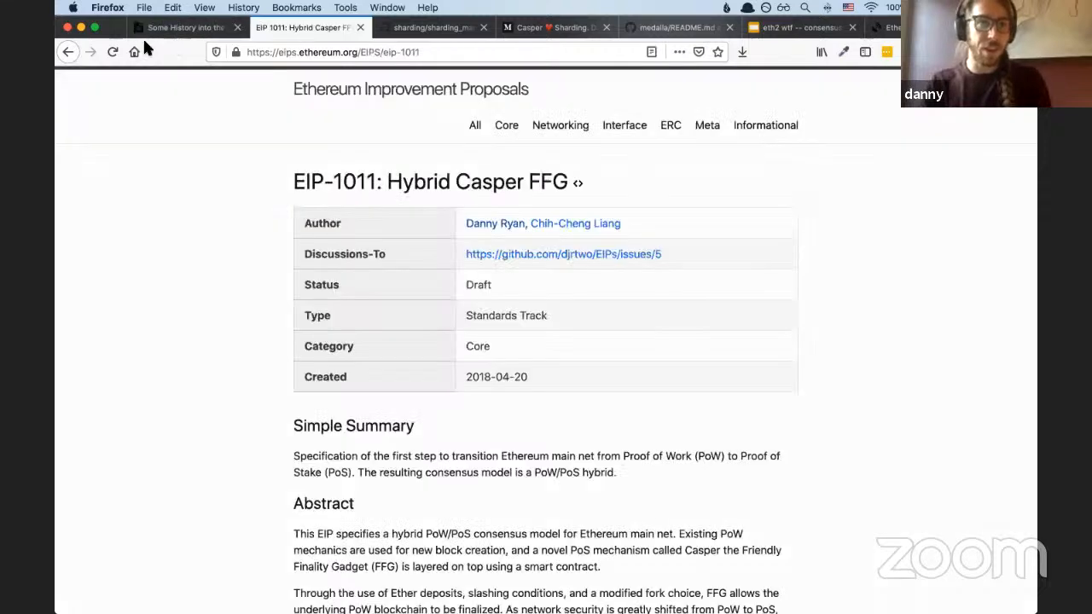
mouse_move(333, 333)
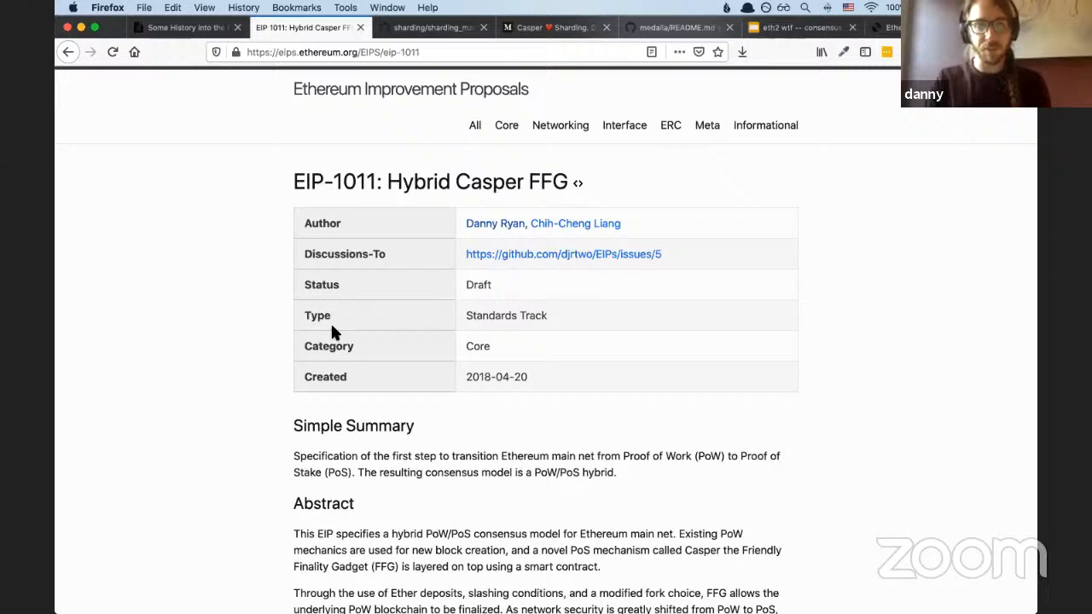
click(431, 26)
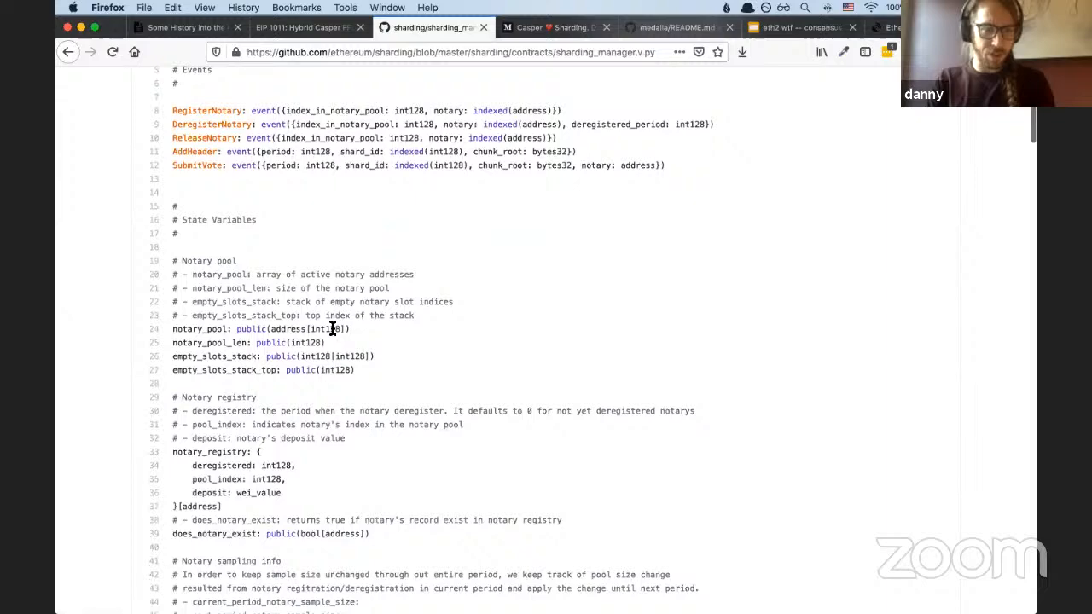
scroll(down, 3)
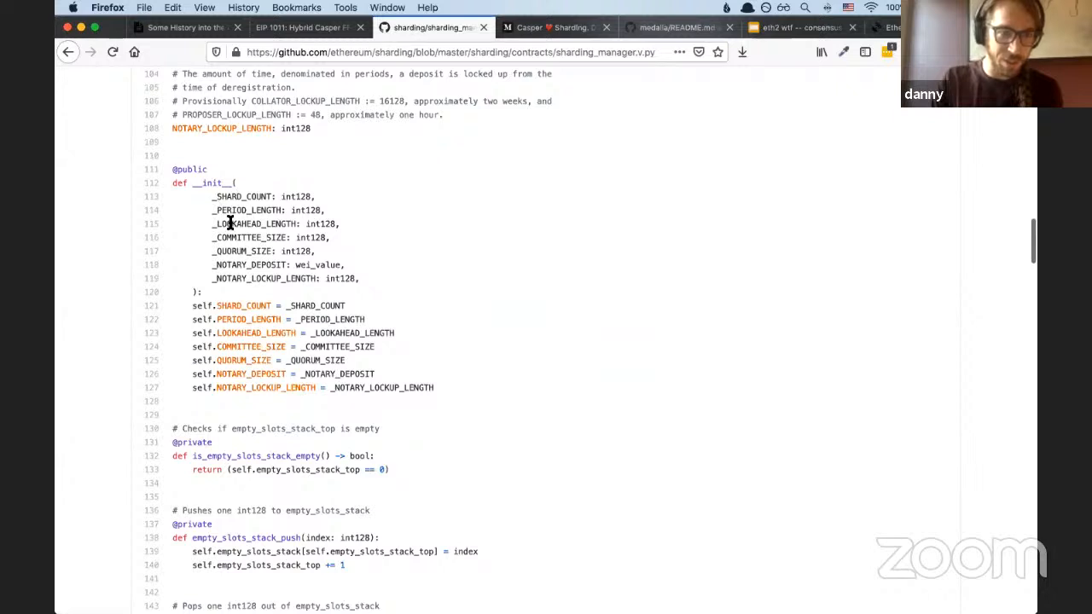
mouse_move(228, 193)
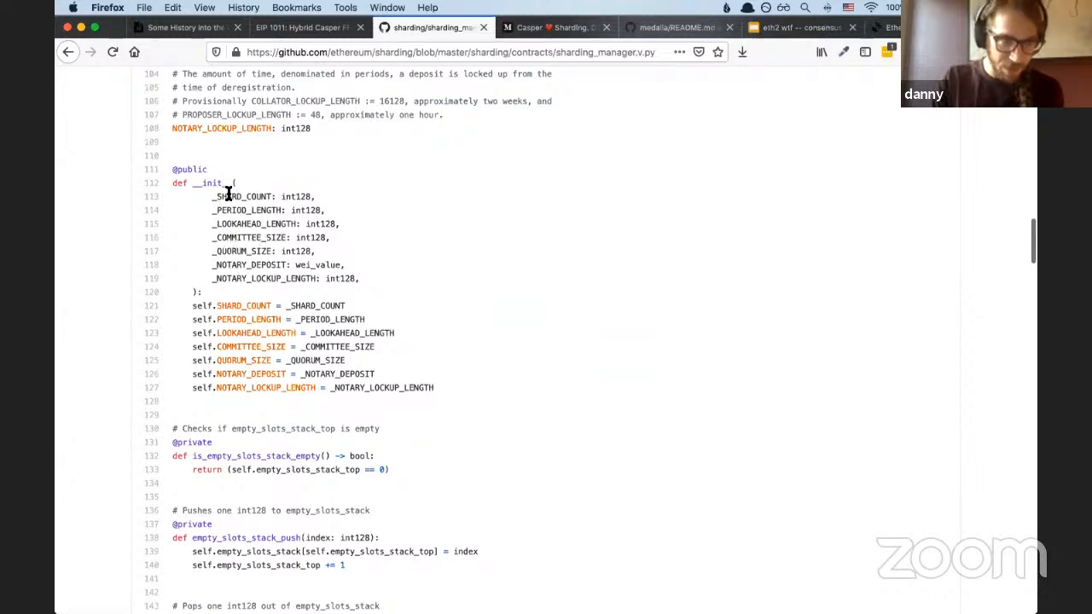
mouse_move(318, 401)
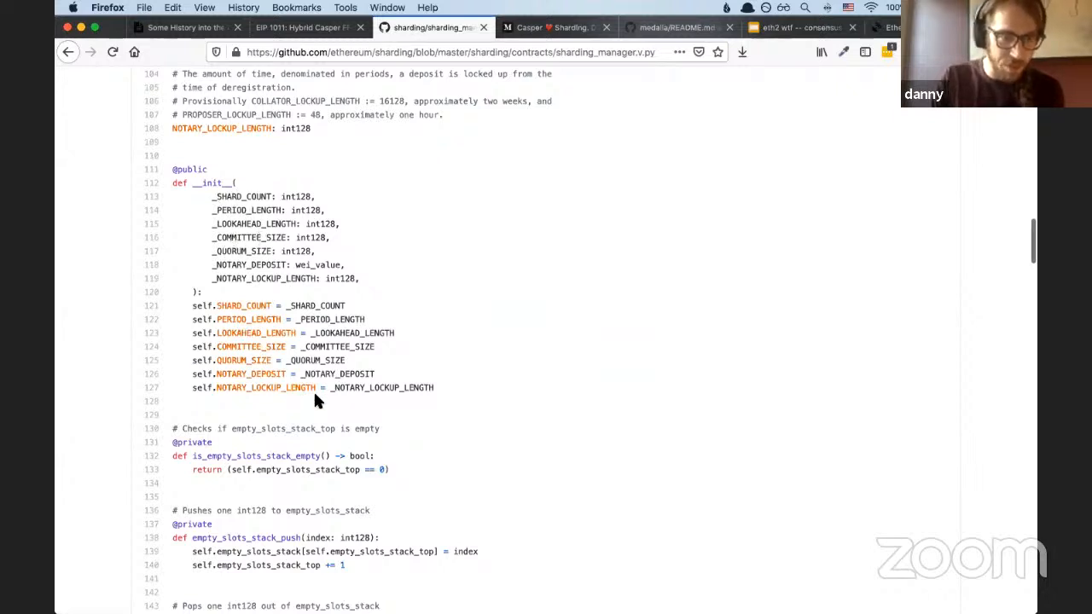
scroll(up, 3)
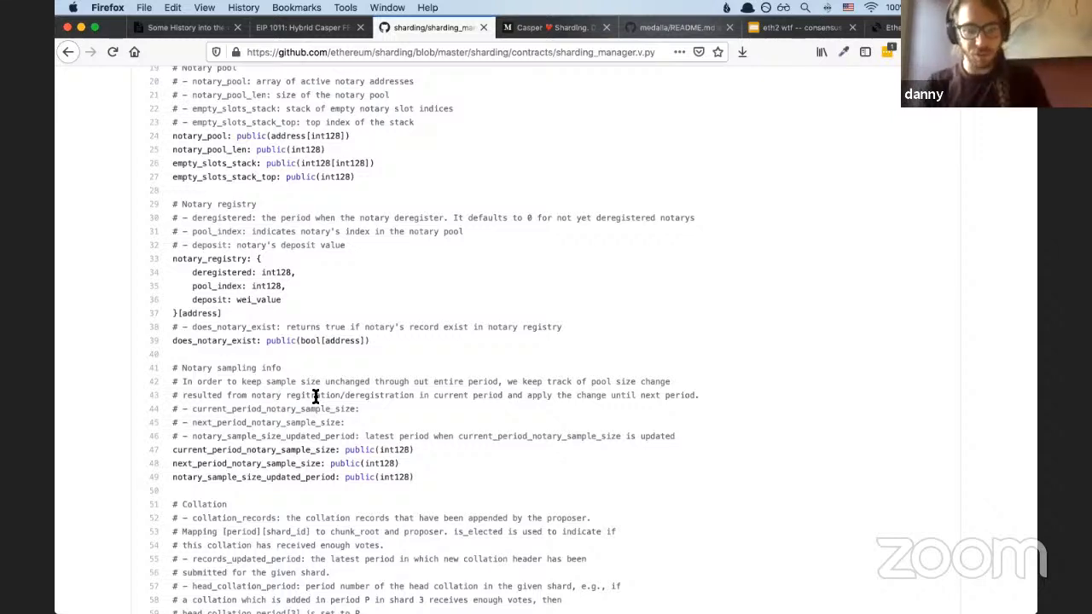
Read the intro of Medium's 'Casper ❤ Sharding' post, then show the Medalla testnet README
click(555, 27)
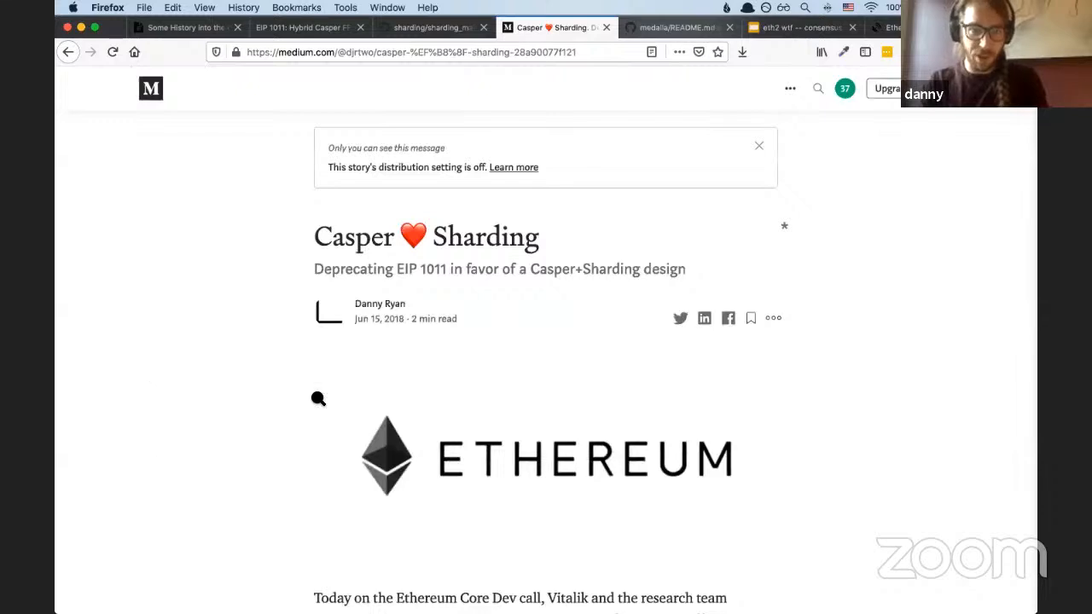
scroll(down, 3)
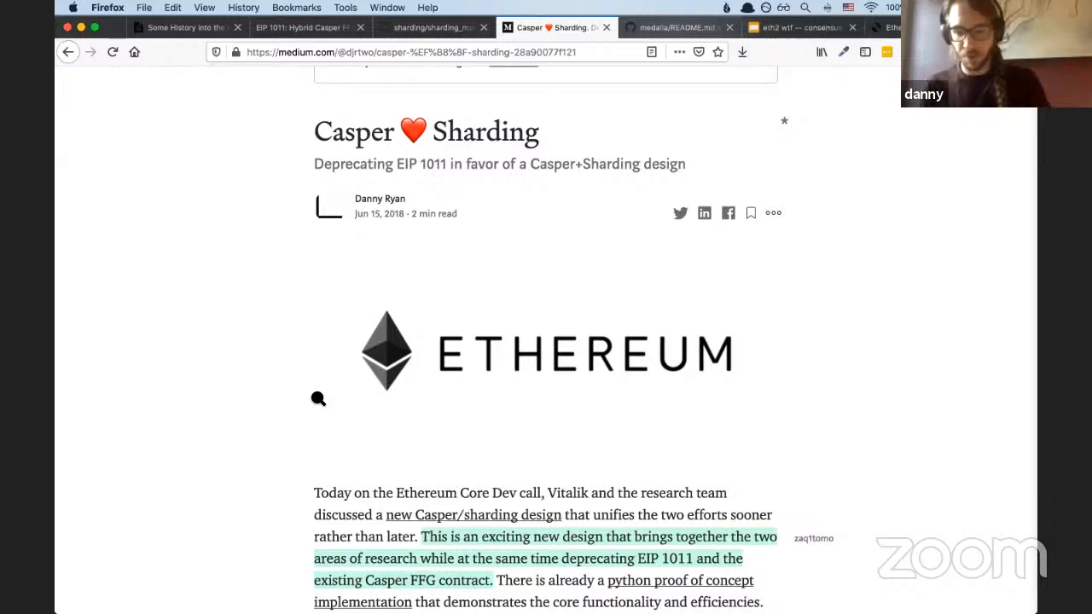
click(678, 26)
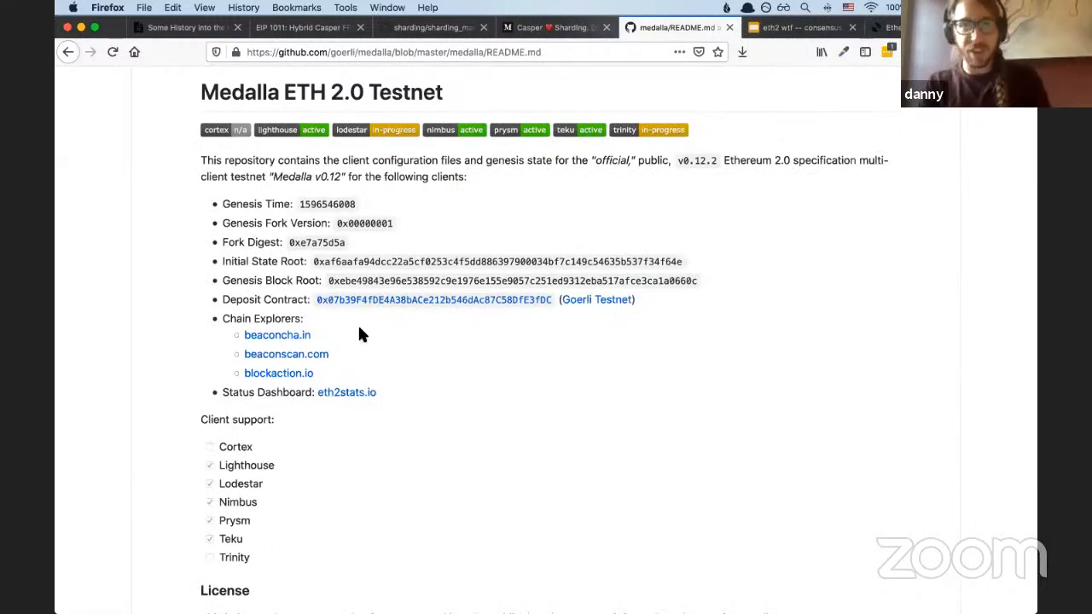
mouse_move(356, 346)
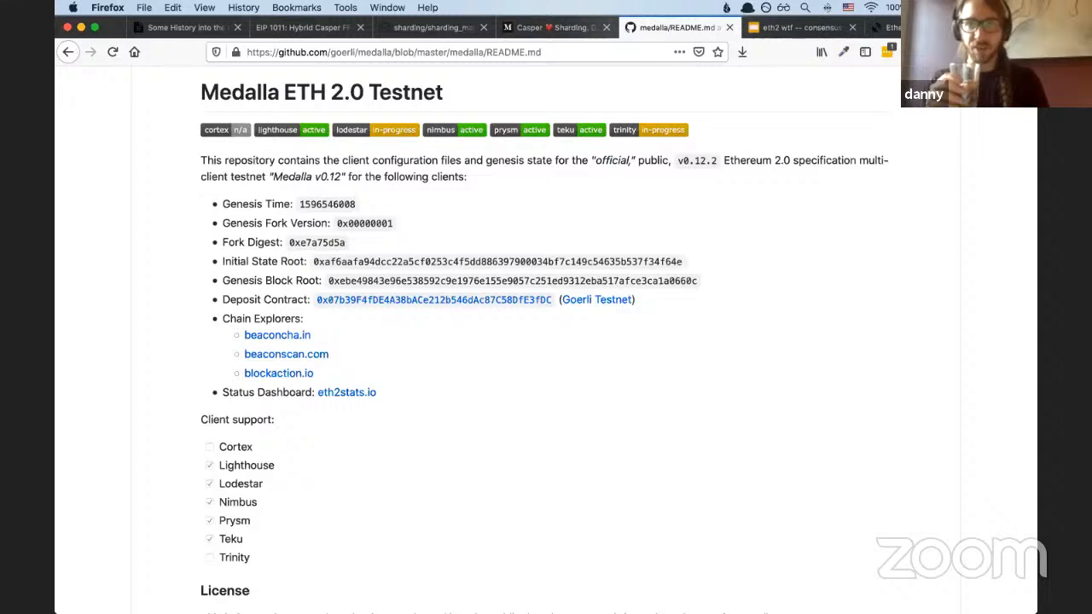
Show the eth2 talk slide deck, then beaconcha.in's Medalla network overview
click(798, 26)
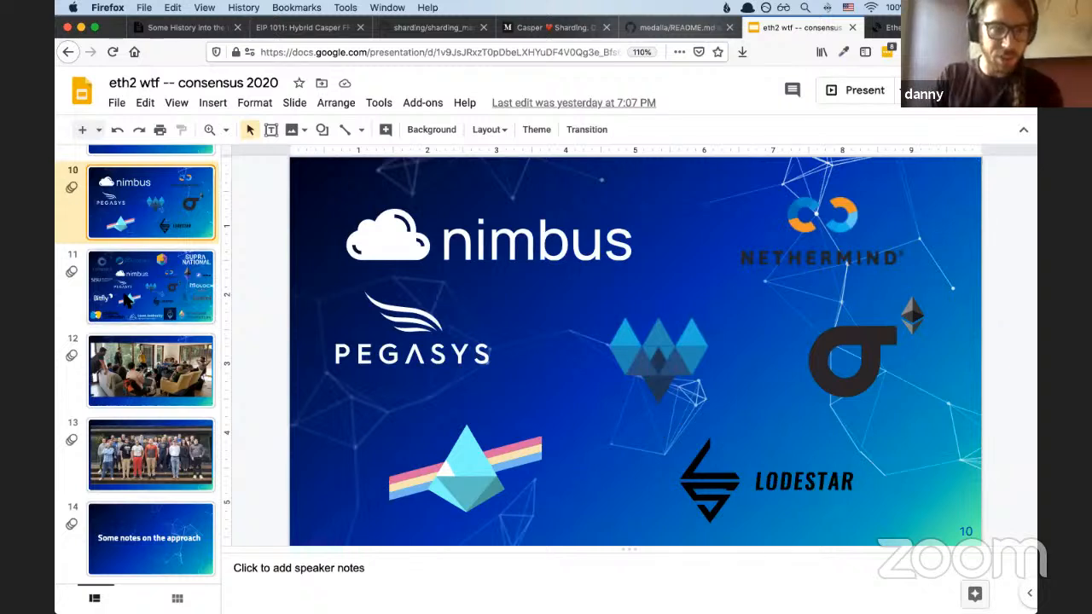
click(151, 286)
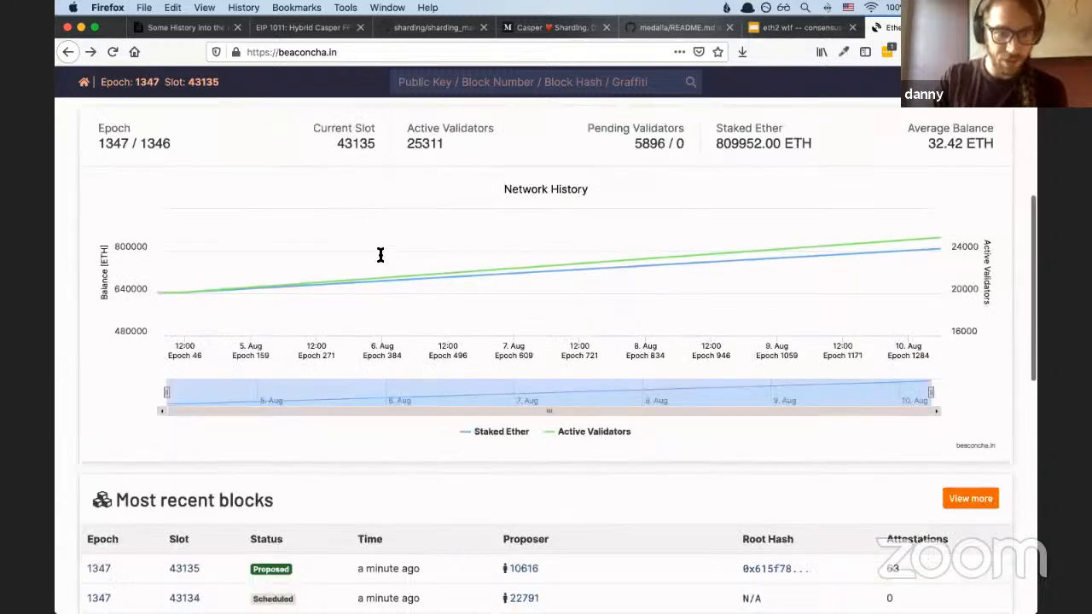
Scroll through beaconcha.in's Most recent blocks table, then switch to the future-options tabs
scroll(down, 3)
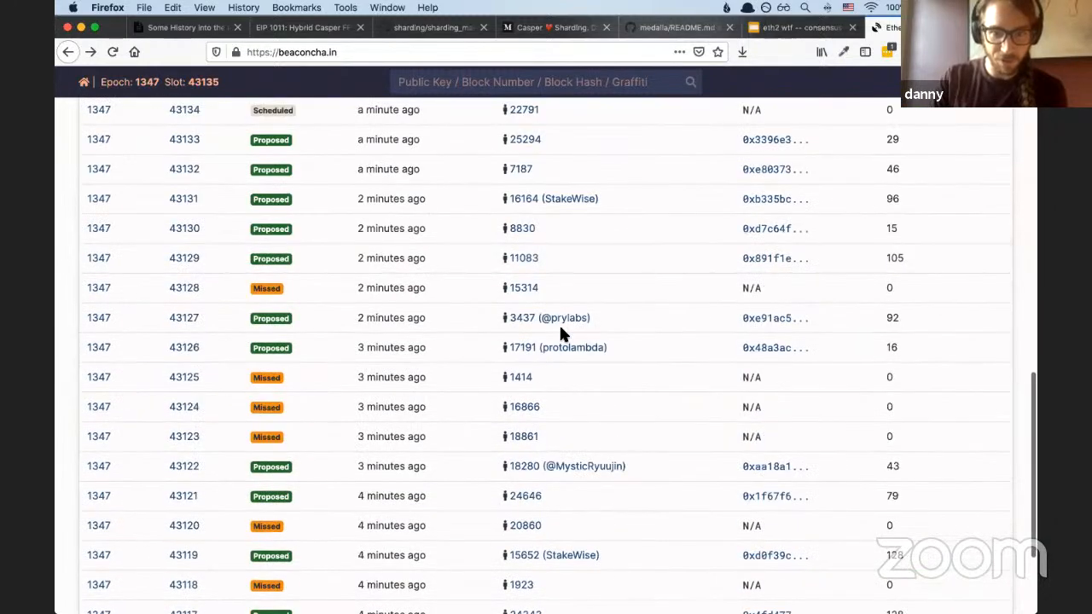
scroll(down, 3)
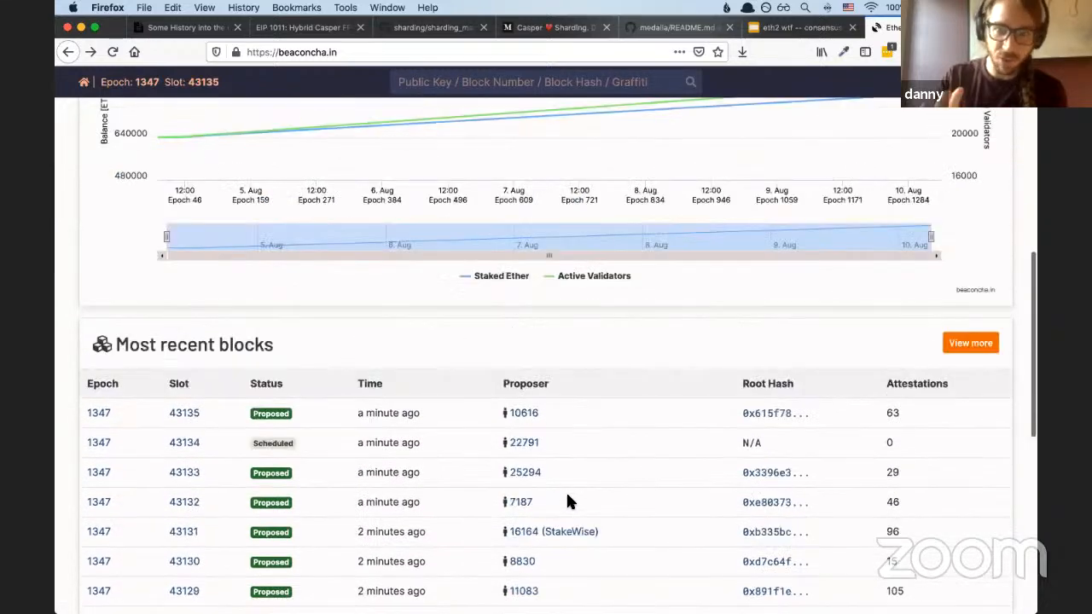
scroll(up, 3)
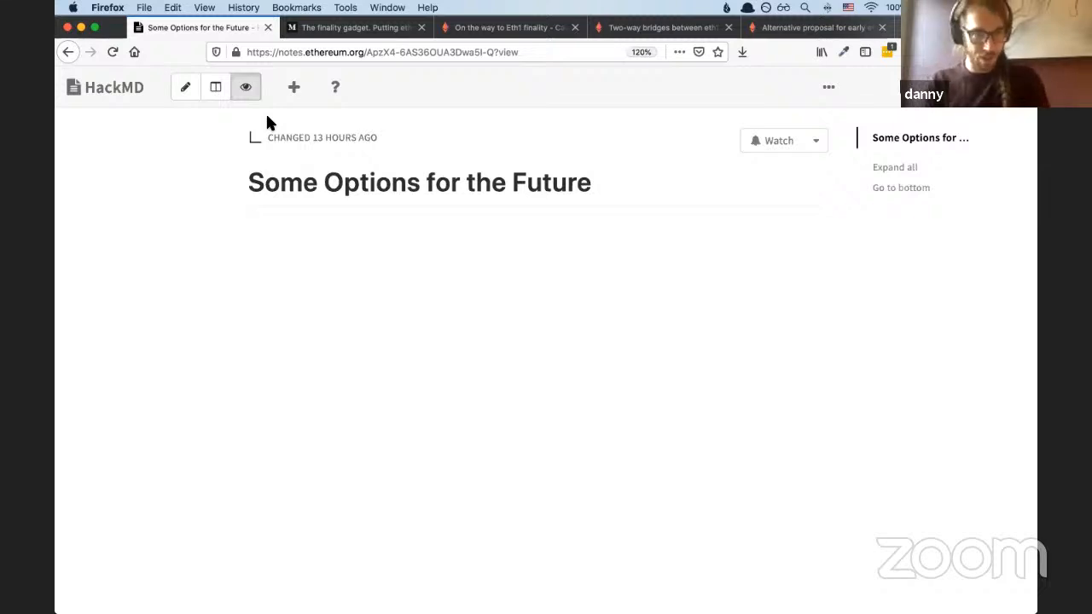
click(354, 27)
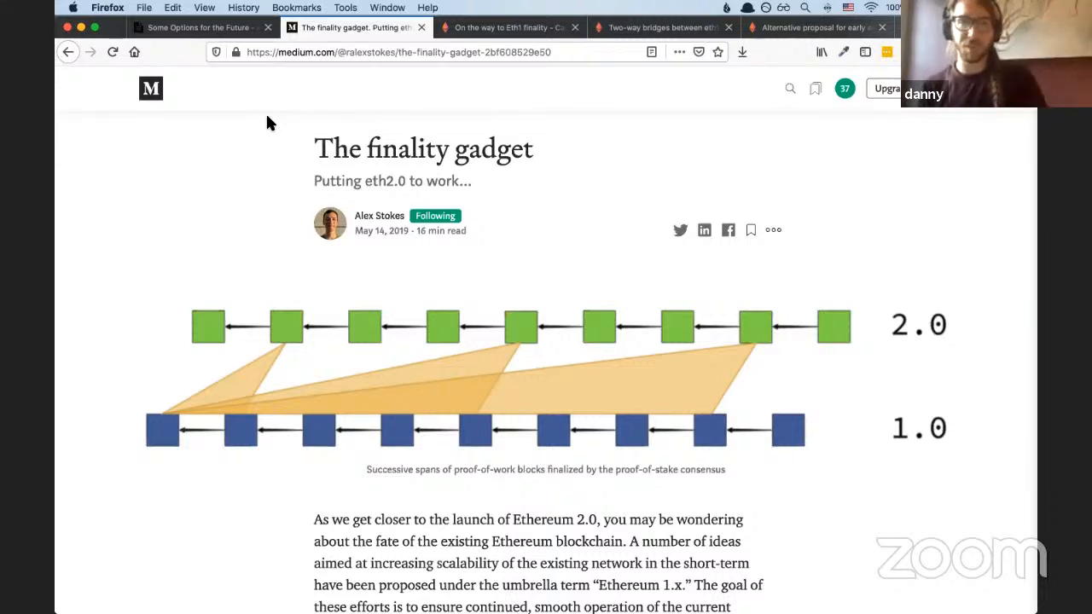
mouse_move(253, 333)
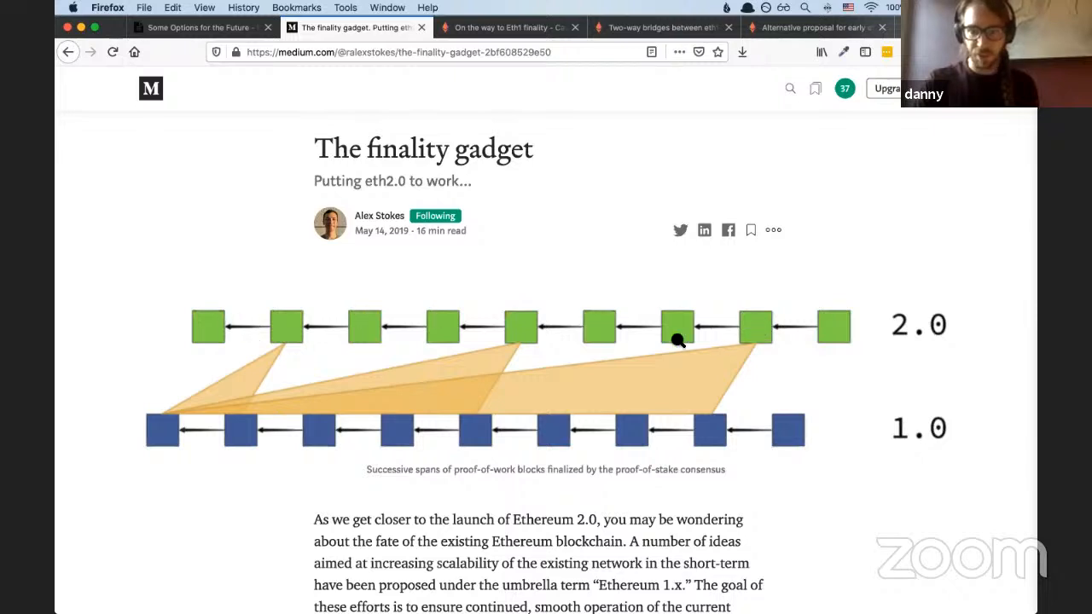
mouse_move(458, 438)
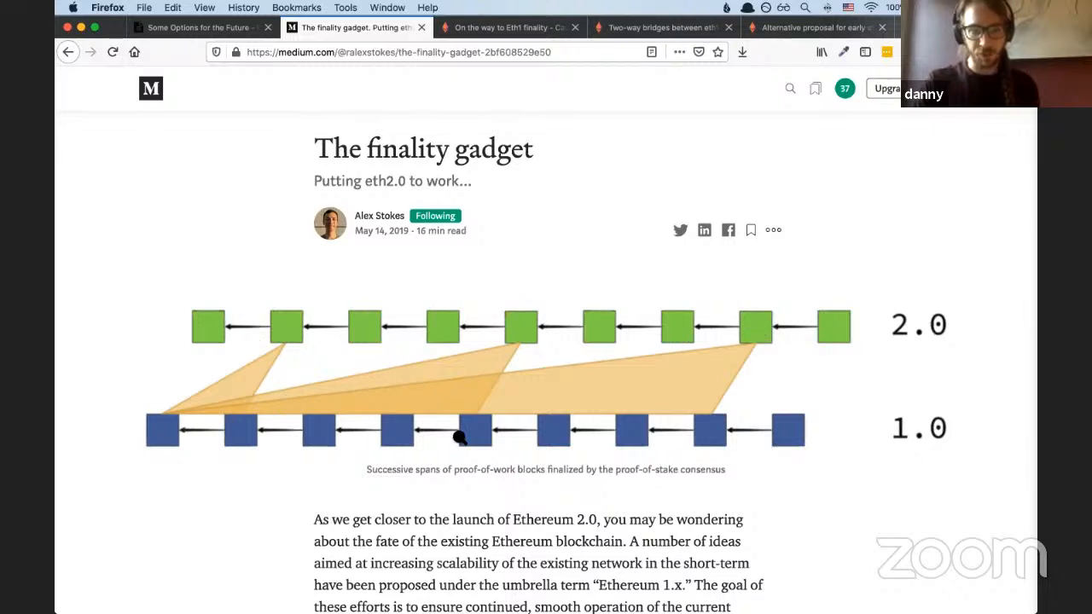
mouse_move(501, 380)
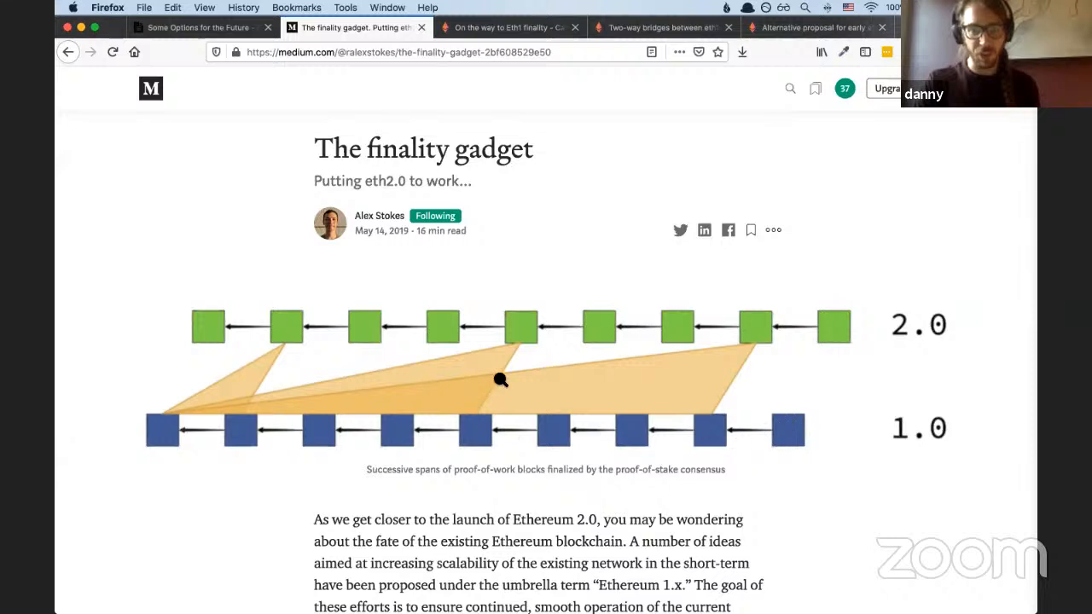
mouse_move(820, 356)
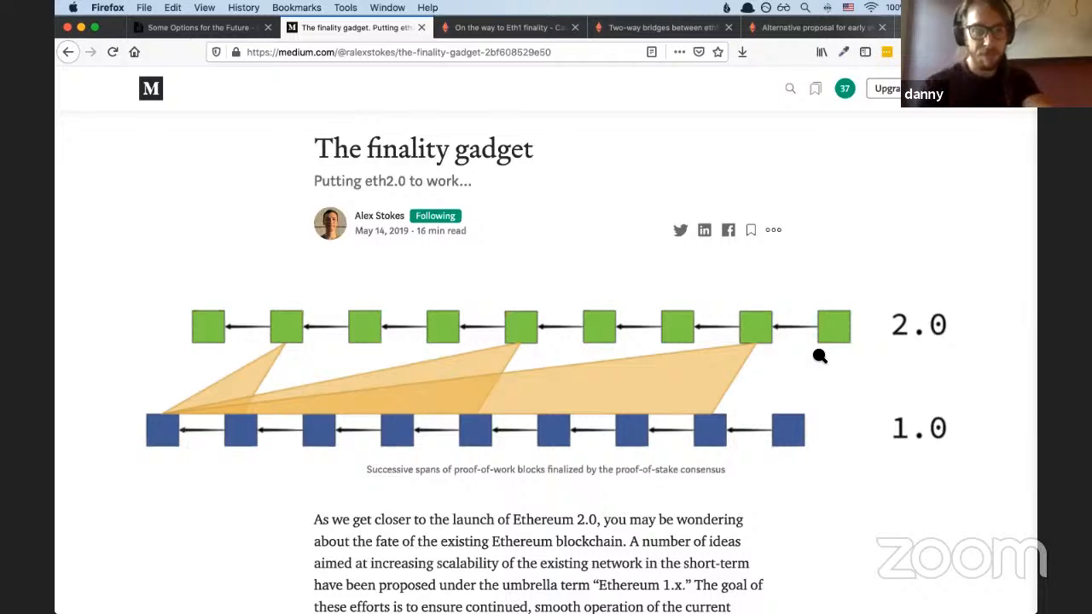
mouse_move(821, 359)
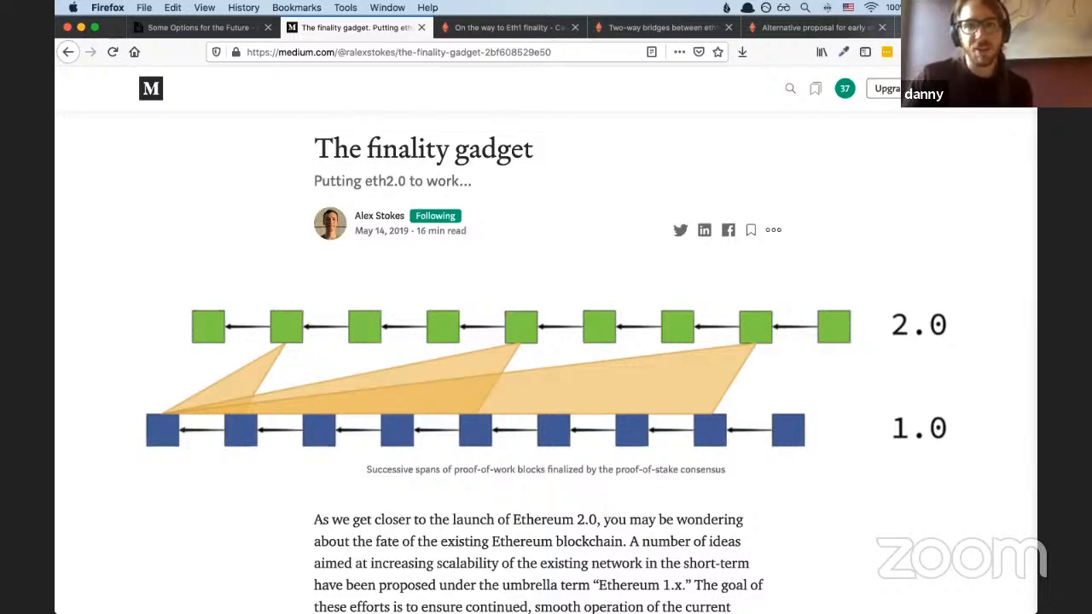
mouse_move(691, 458)
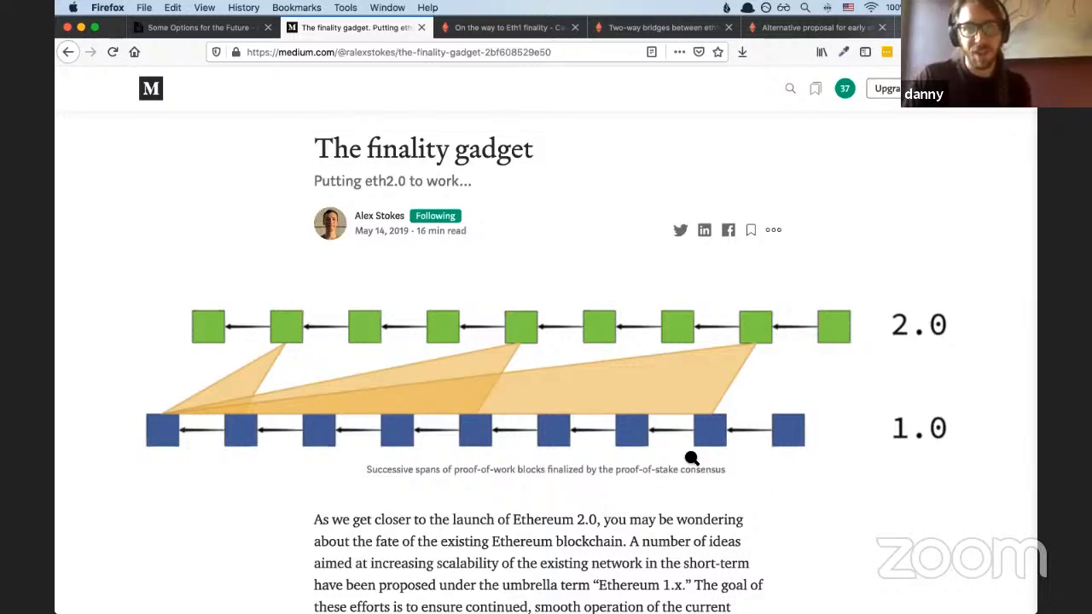
Show the 'On the way to Eth1 finality' post and skim its Safety and Liveness section
click(507, 28)
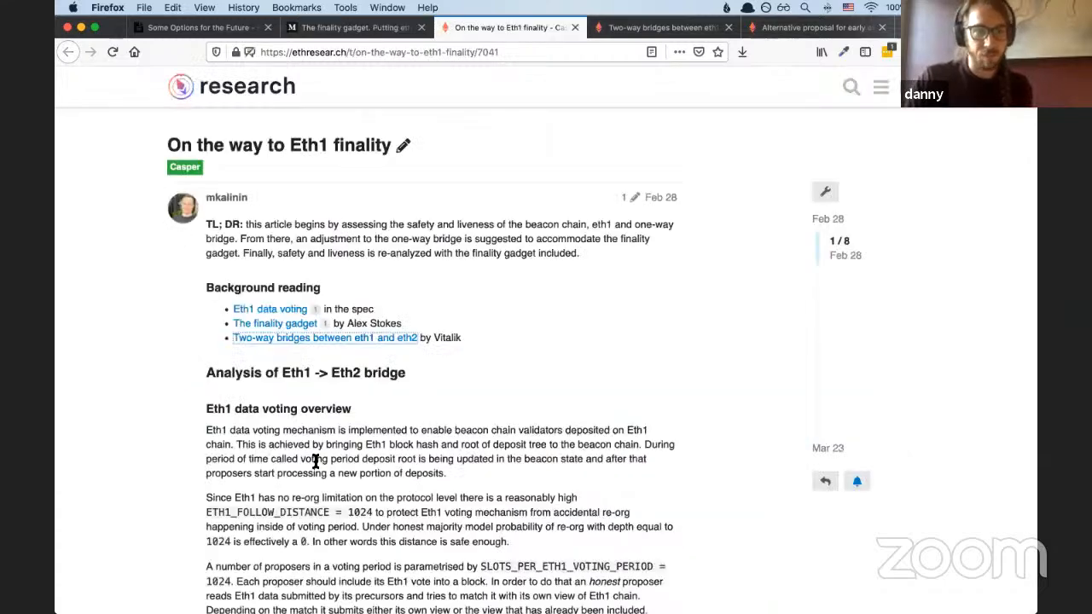
scroll(down, 3)
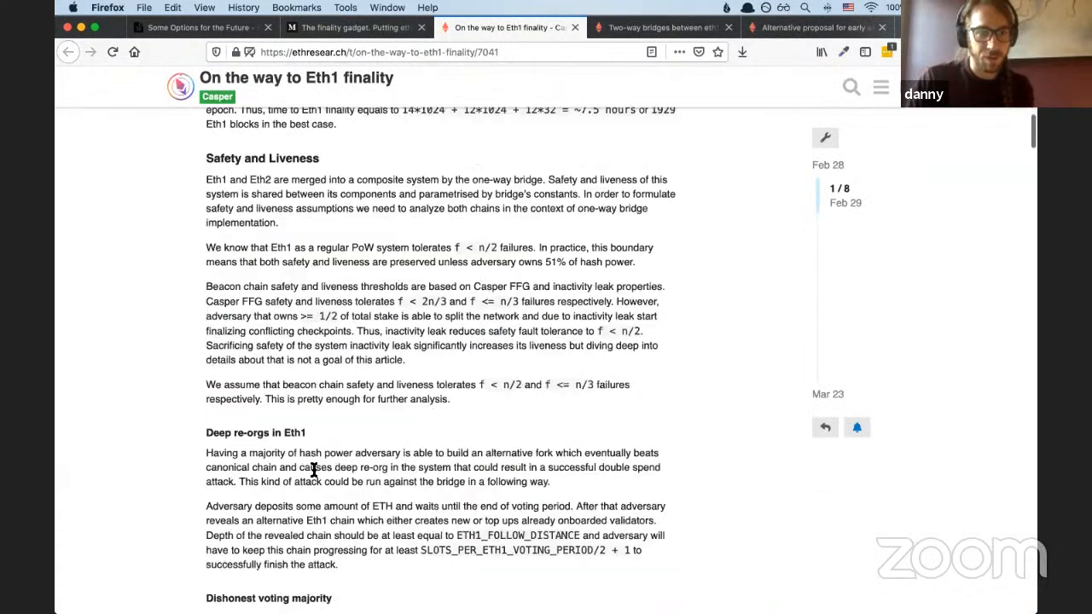
scroll(up, 3)
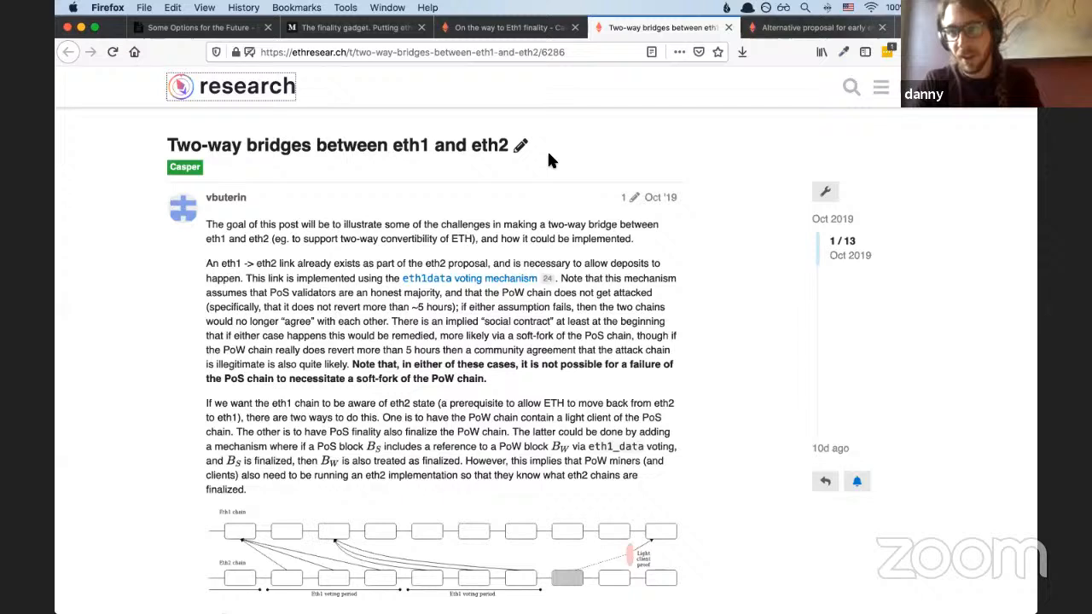
mouse_move(418, 8)
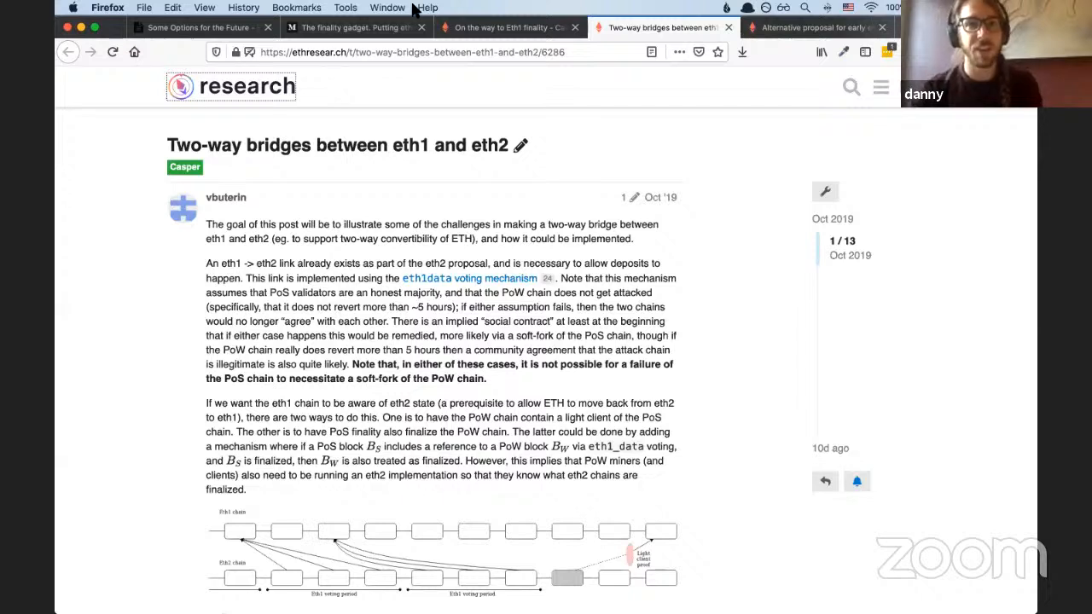
mouse_move(512, 216)
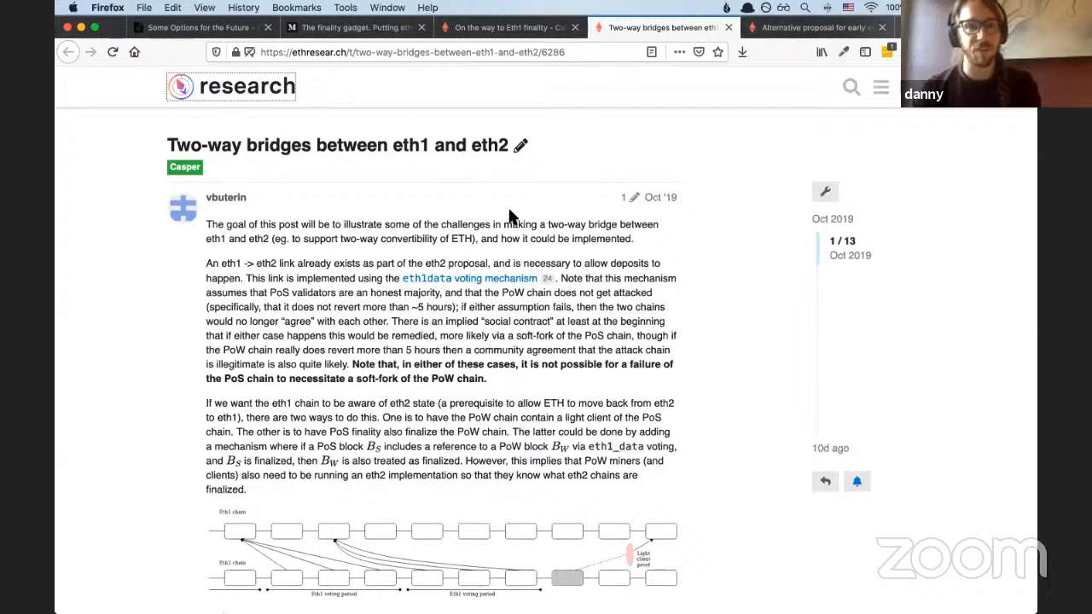
mouse_move(621, 250)
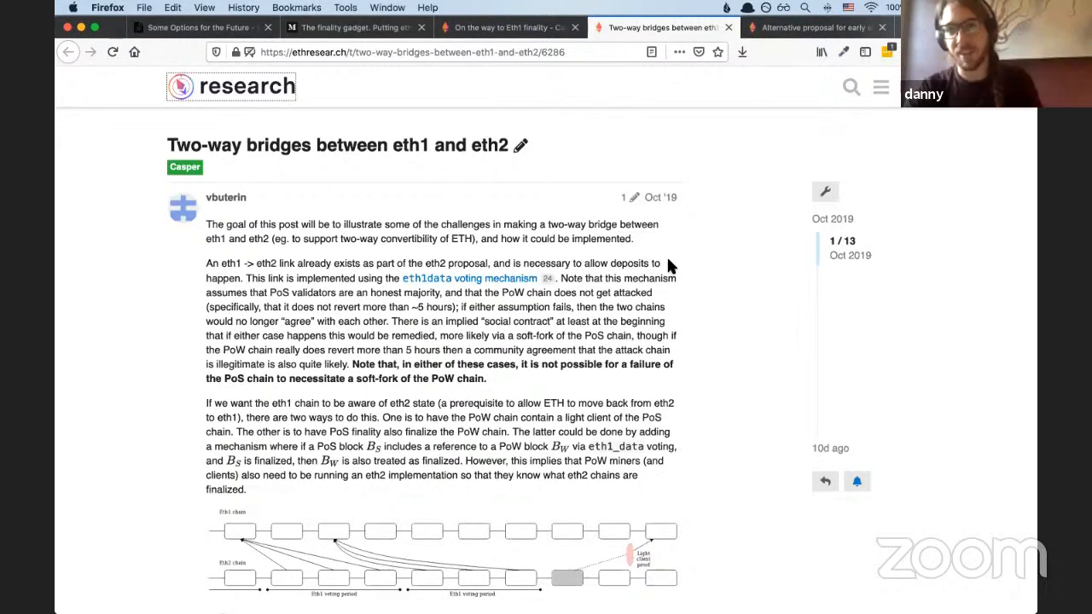
Show the 'Alternative proposal for early eth1 <-> eth2 merge' post and scroll its beacon chain features
click(815, 28)
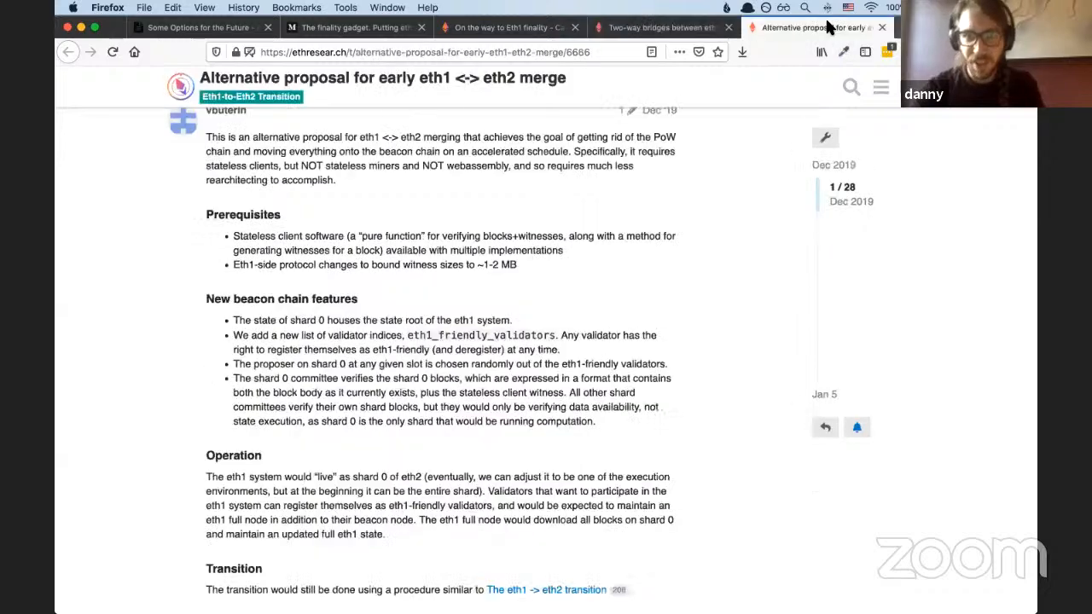
mouse_move(490, 300)
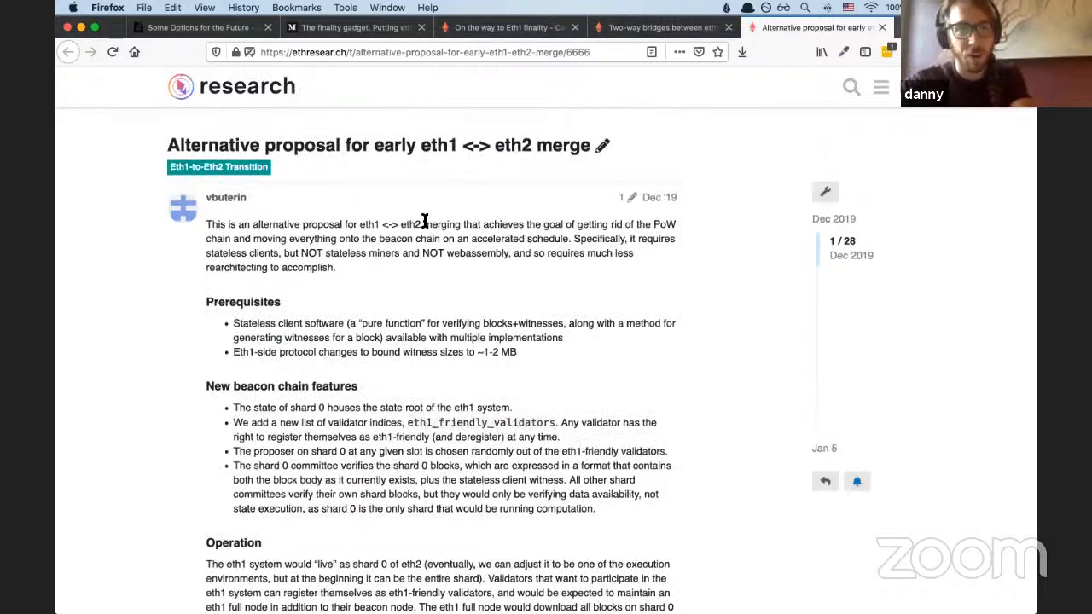
mouse_move(427, 224)
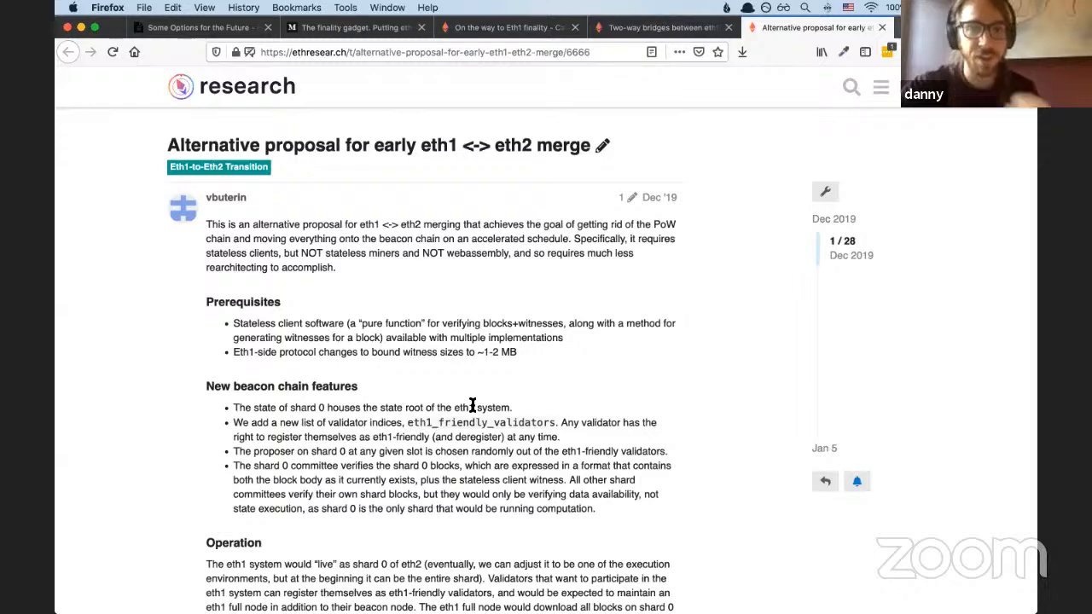
scroll(down, 3)
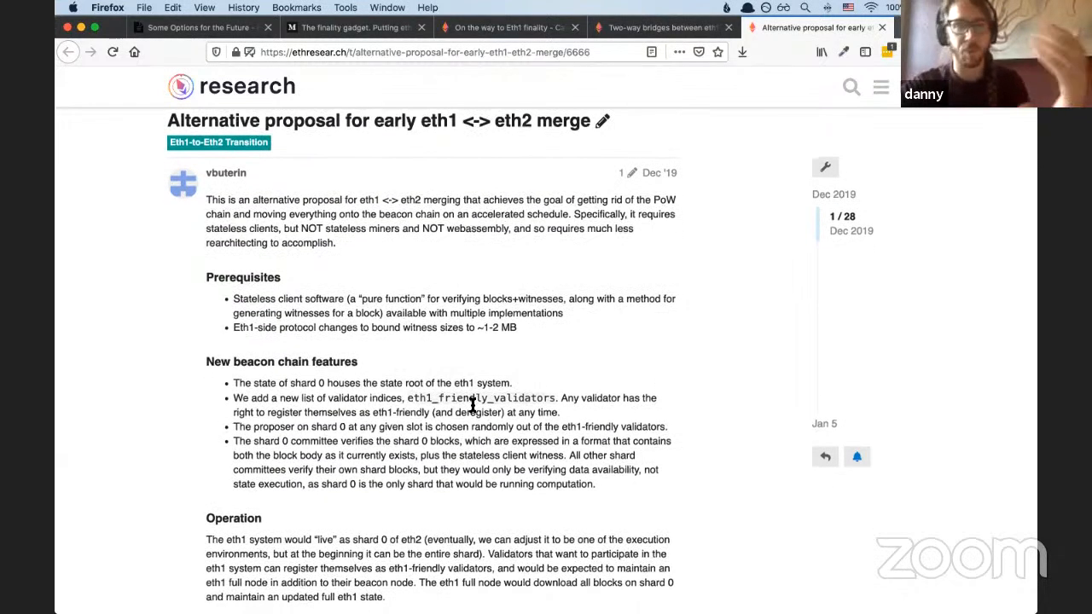
scroll(down, 3)
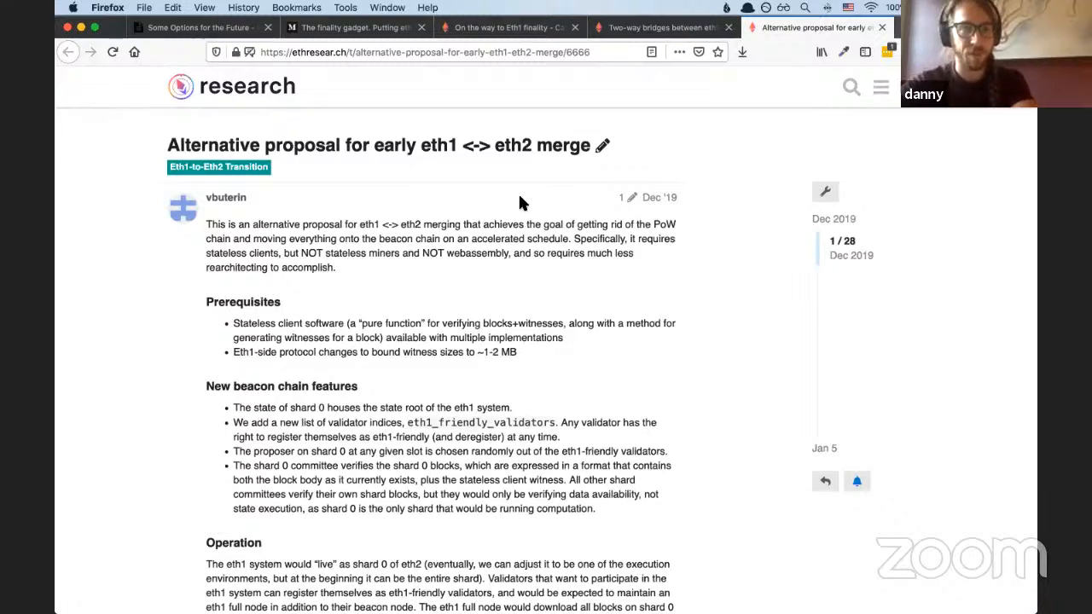
Switch to the HackMD 'Phase 1.5 or The Merge' notes window
key(f3)
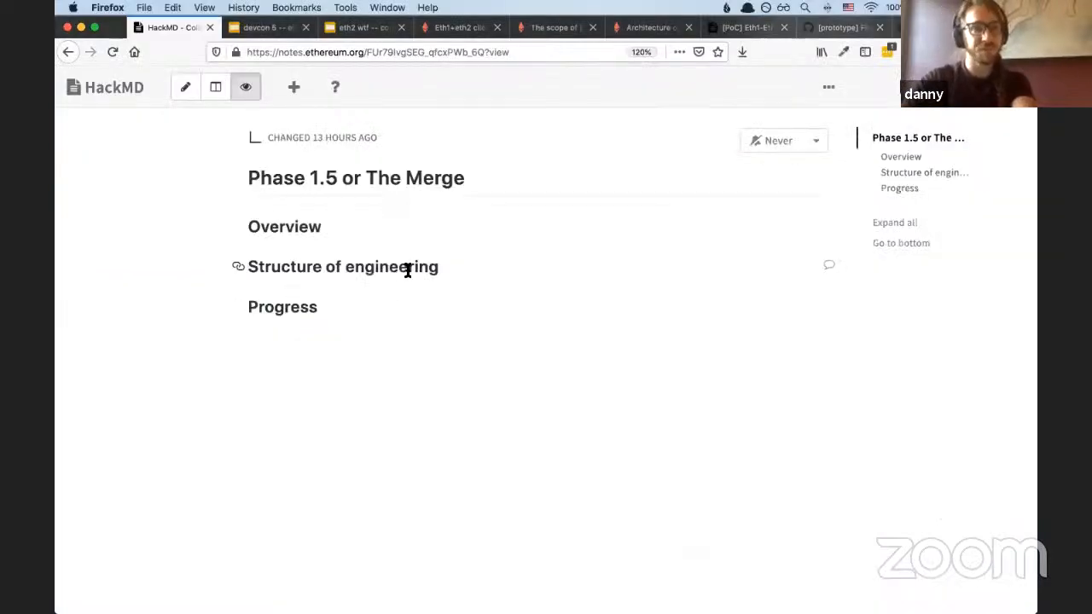
click(344, 267)
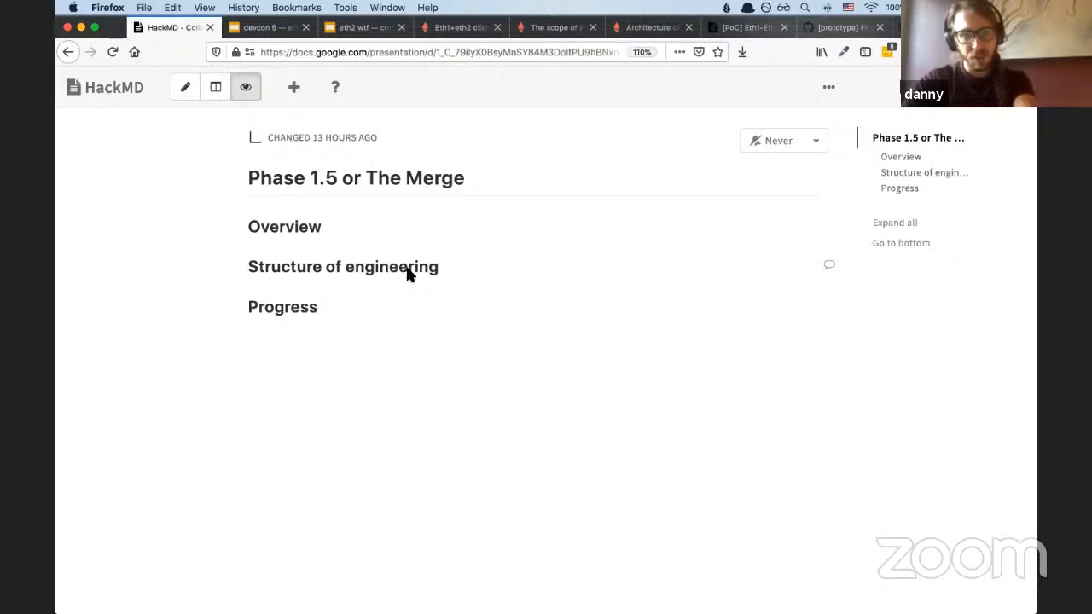
Show the 'devcon 5 -- eth2.0 tldr' deck at slide 18's Phase 1 chain diagram
click(269, 27)
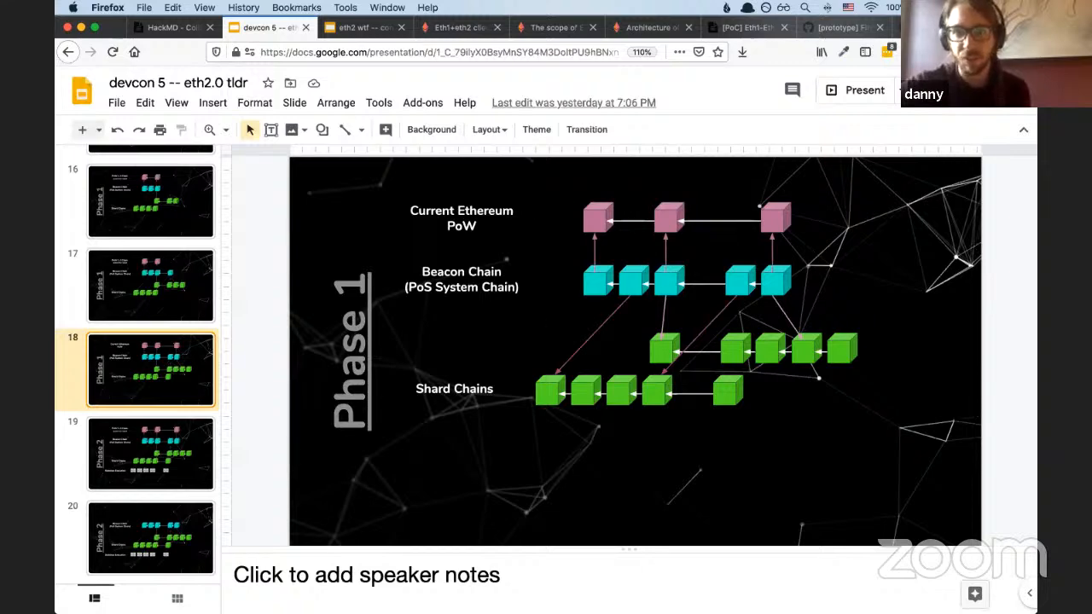
Switch to the 'eth2 wtf -- consensus 2020' deck showing its eth2 multi-chain diagram
click(363, 26)
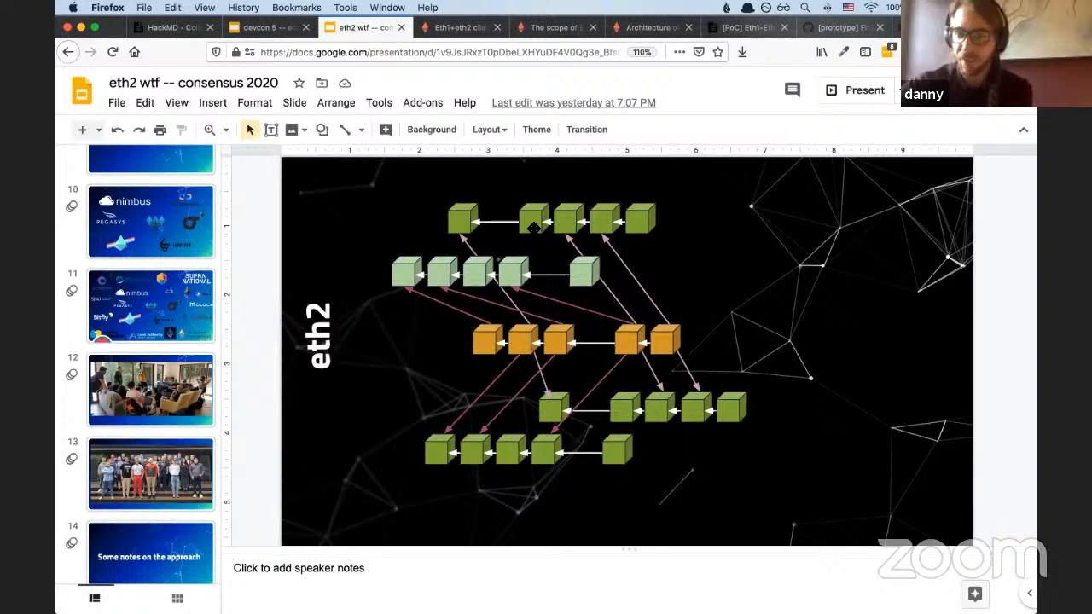
mouse_move(436, 271)
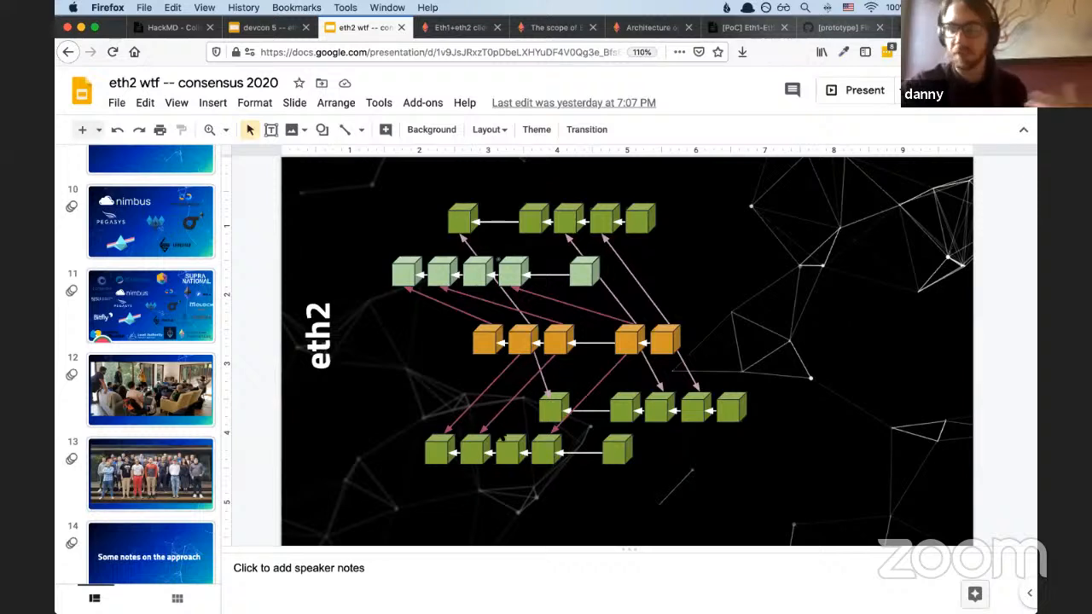
mouse_move(467, 280)
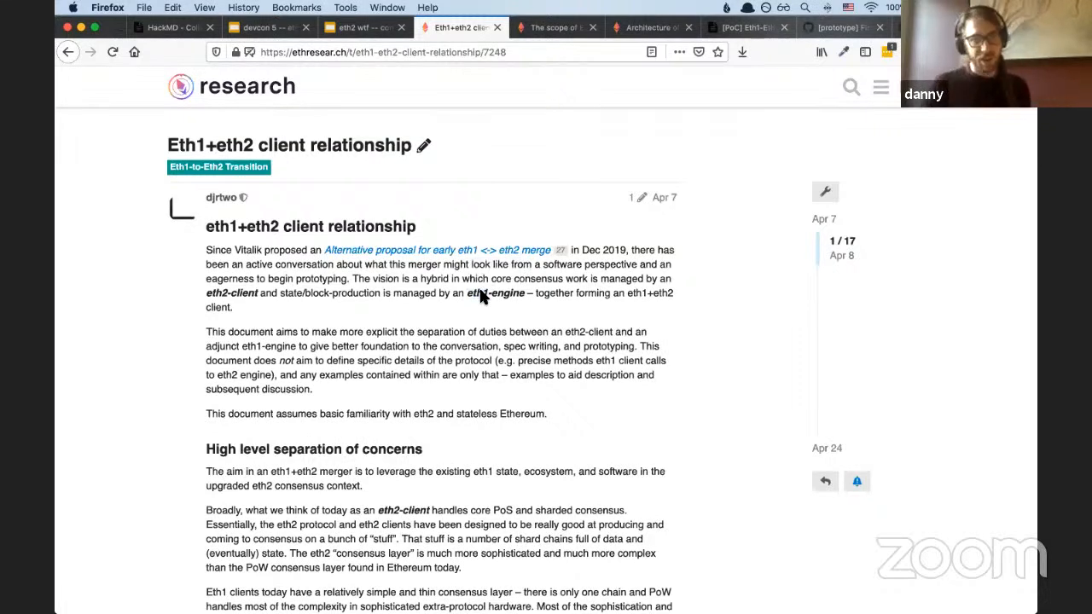
mouse_move(555, 318)
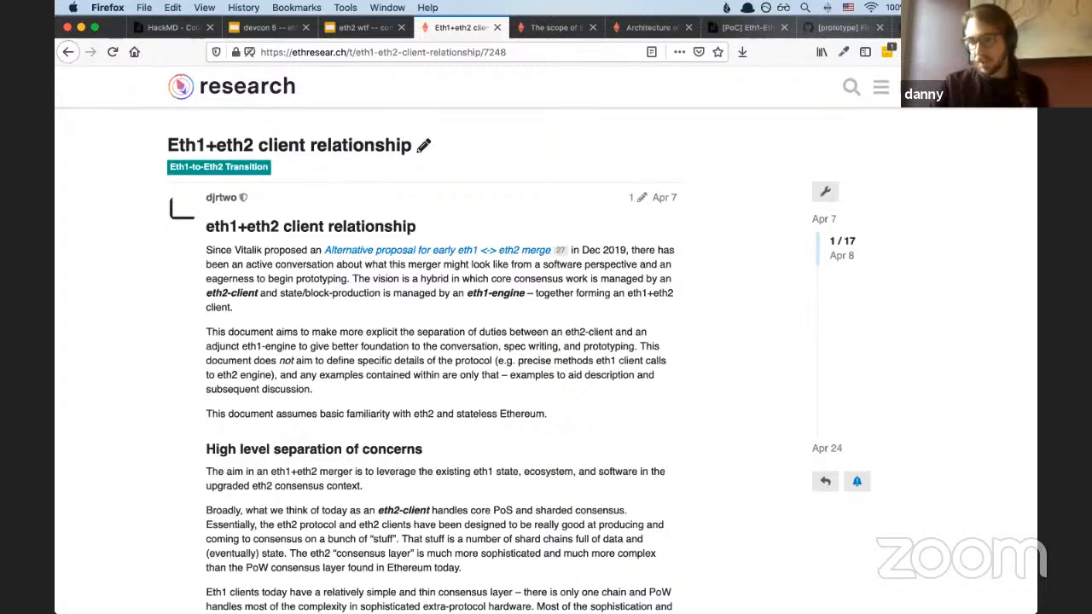
mouse_move(501, 419)
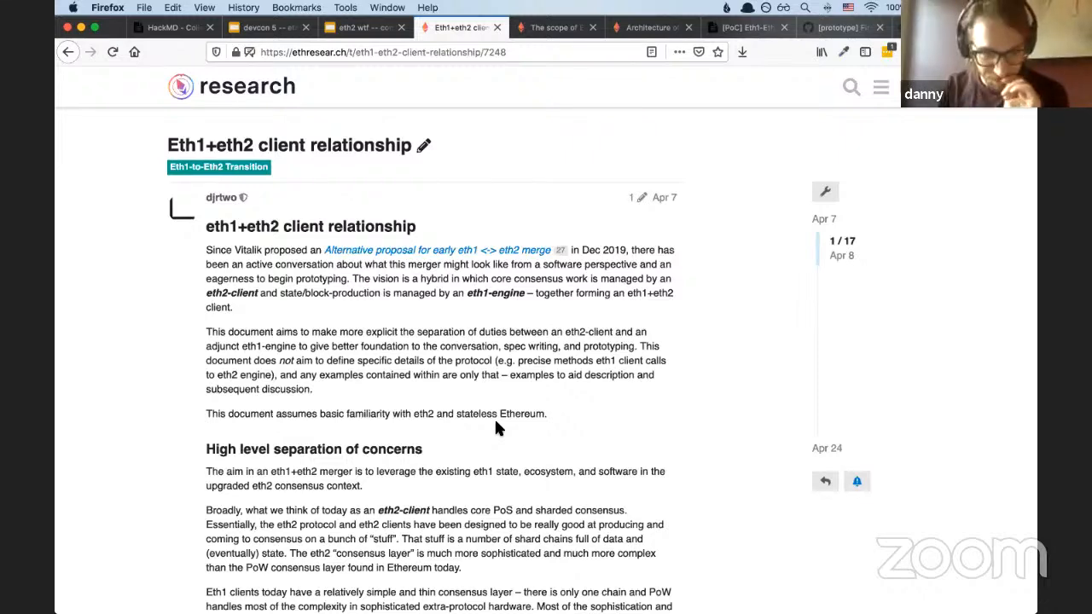
Scroll the 'Eth1+eth2 client relationship' post past the eth2-client diagram into the eth1-engine section
scroll(down, 3)
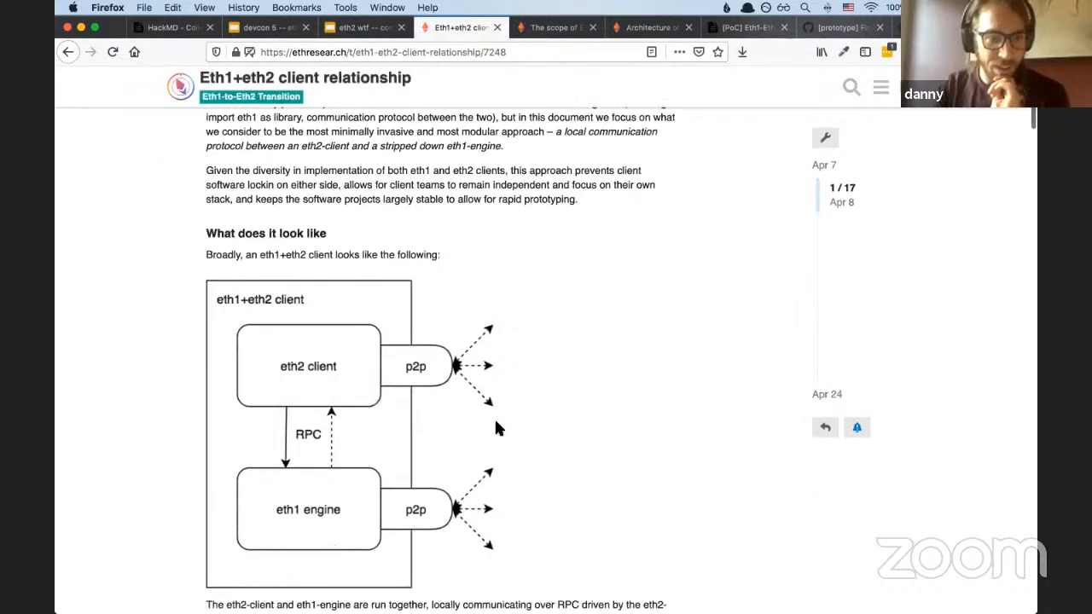
scroll(down, 3)
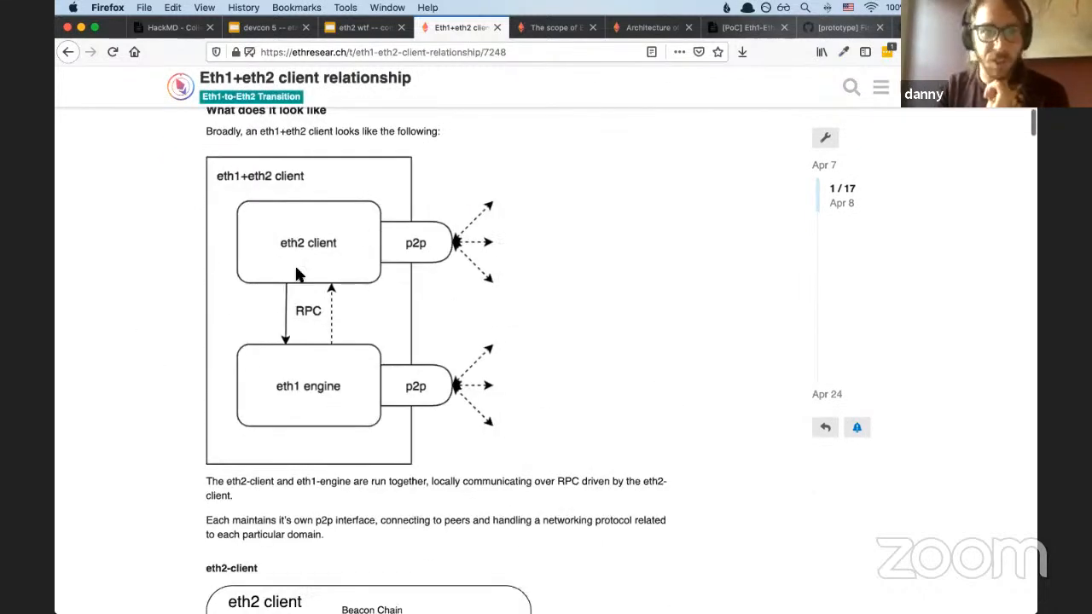
mouse_move(284, 256)
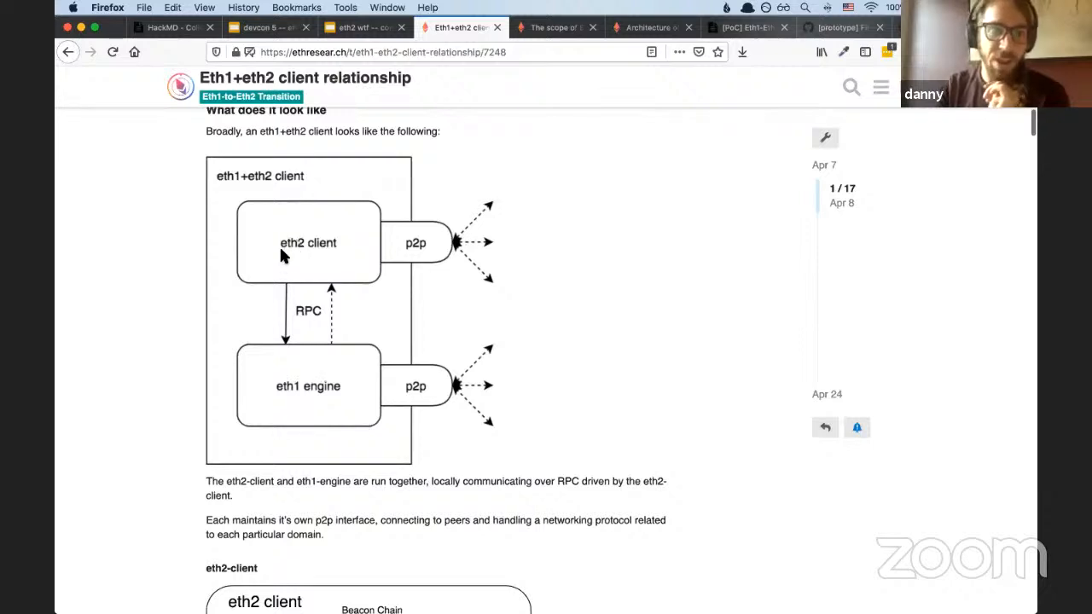
mouse_move(296, 394)
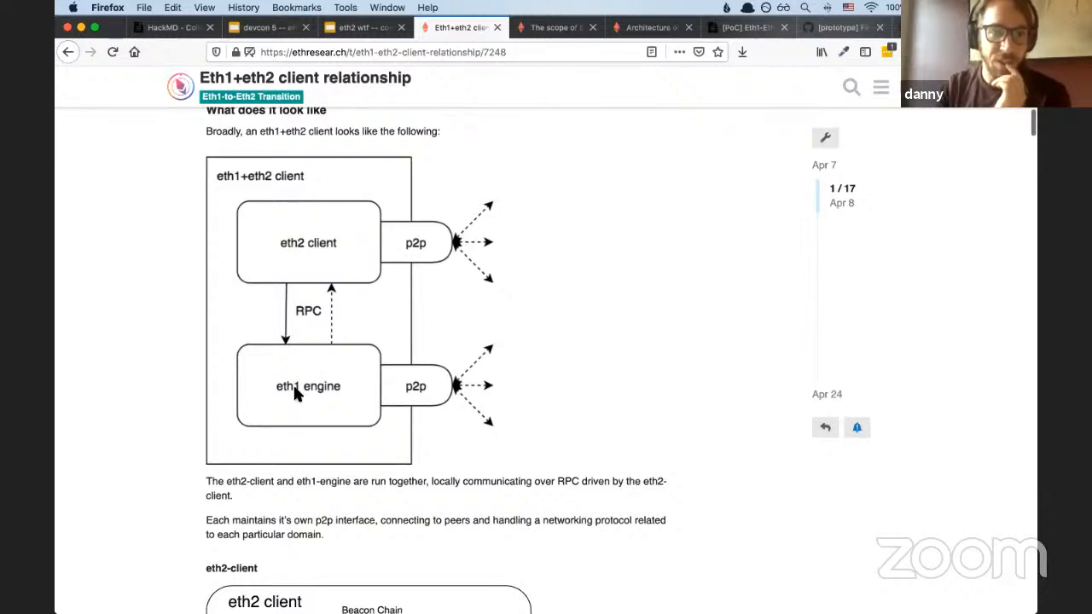
mouse_move(468, 266)
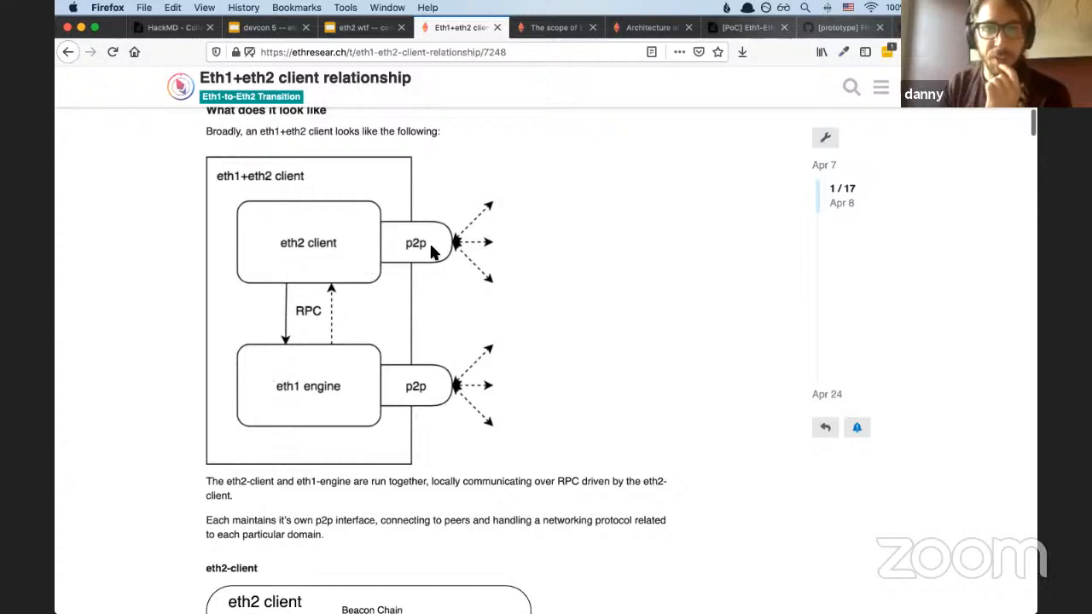
mouse_move(380, 245)
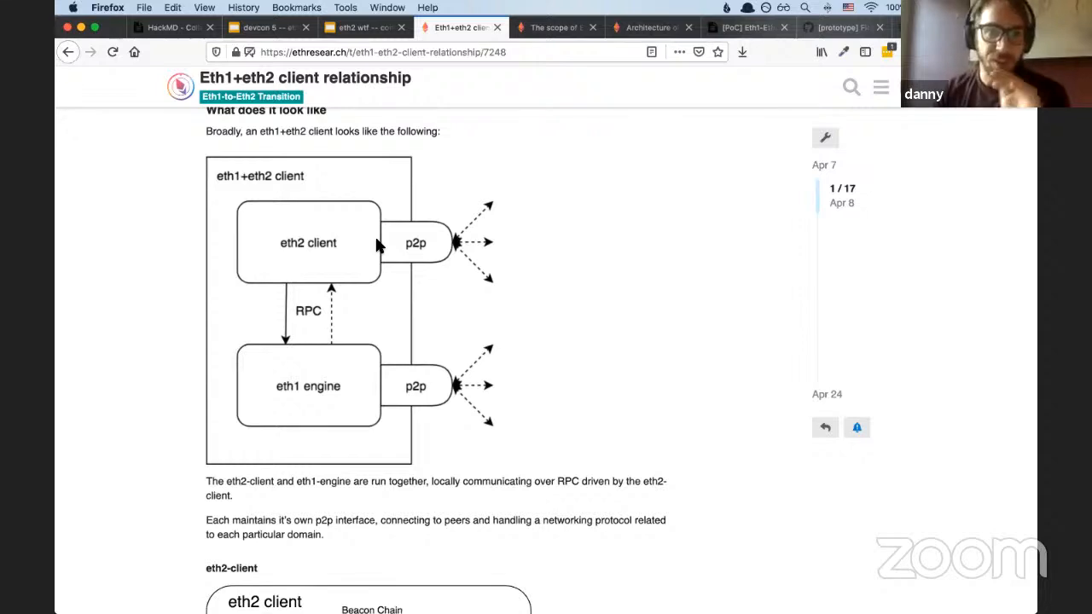
scroll(down, 3)
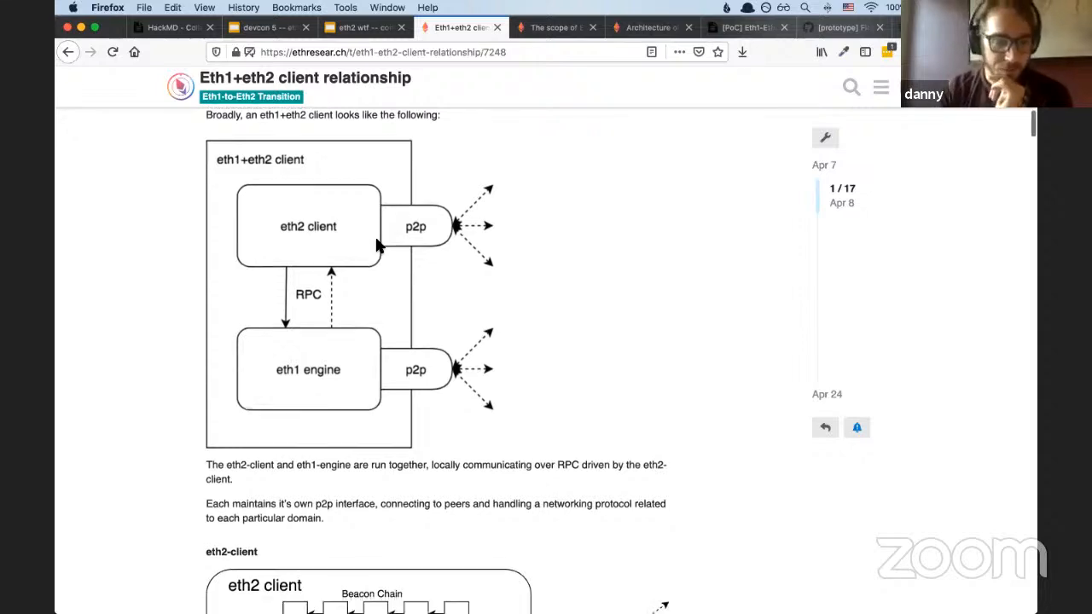
scroll(down, 3)
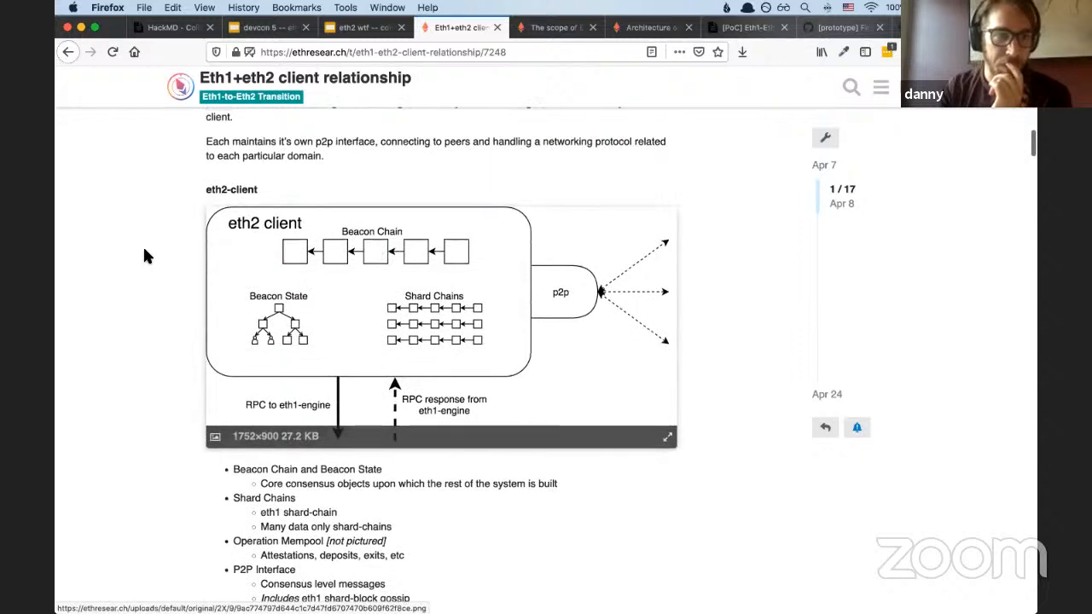
mouse_move(416, 350)
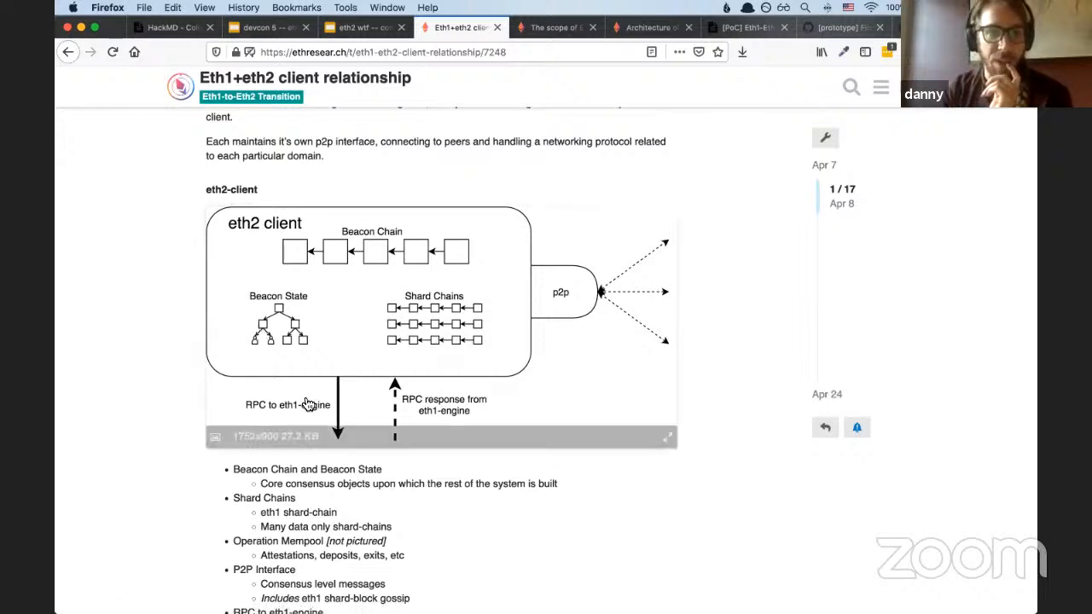
scroll(down, 3)
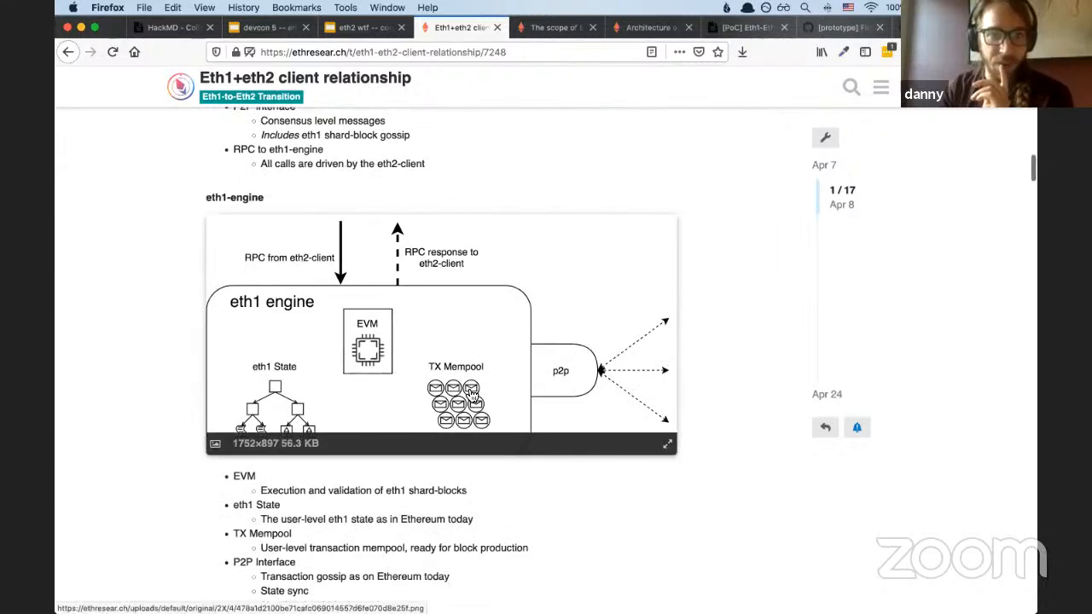
mouse_move(250, 404)
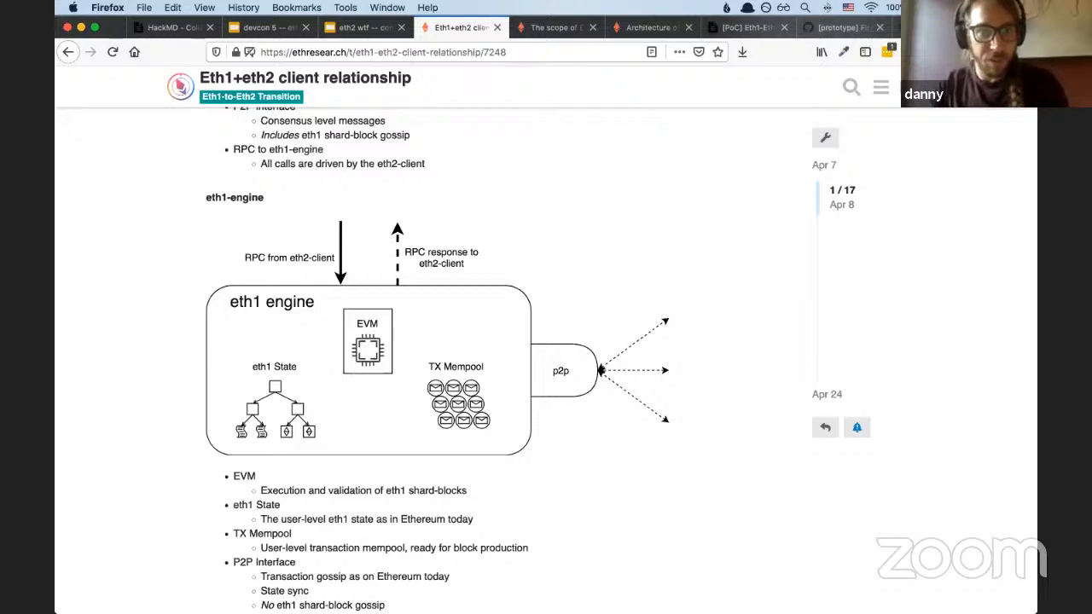
Bring up 'The scope of Eth1-Eth2 merger' post and scroll to its Consensus diagram
click(554, 26)
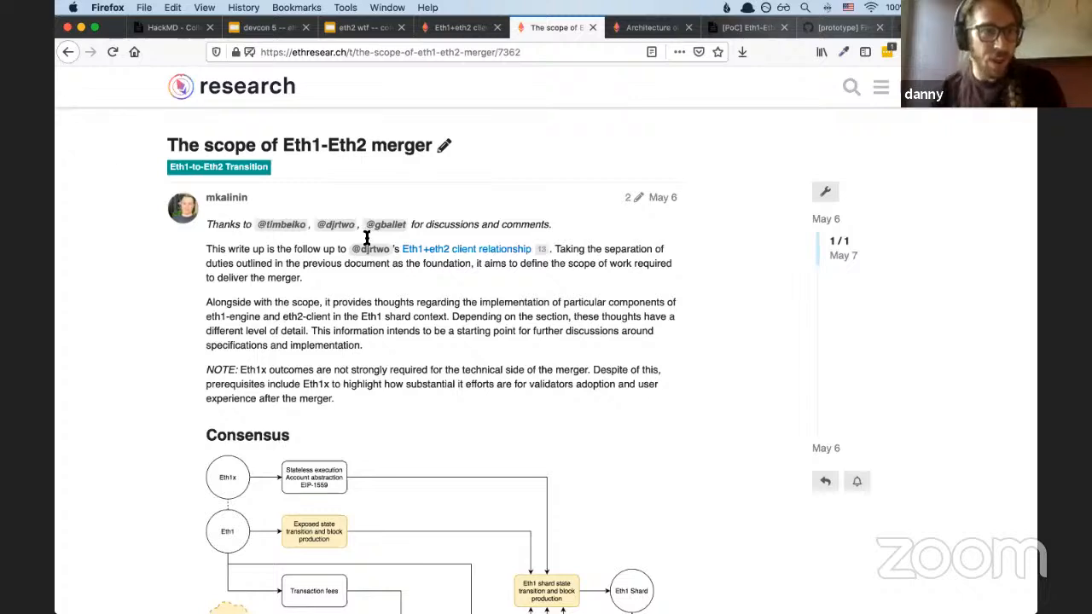
mouse_move(401, 266)
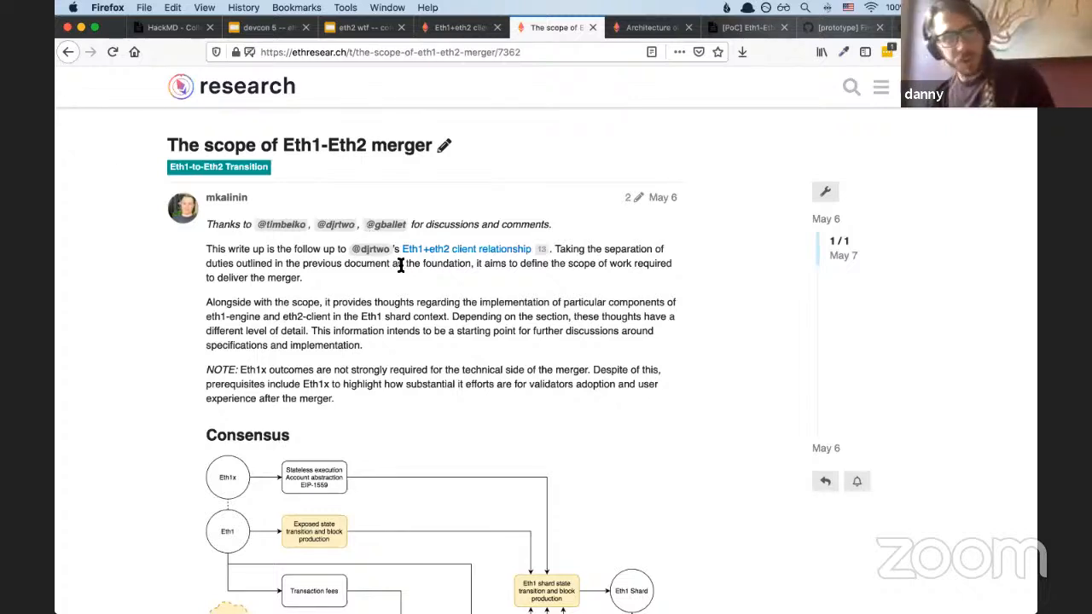
scroll(down, 3)
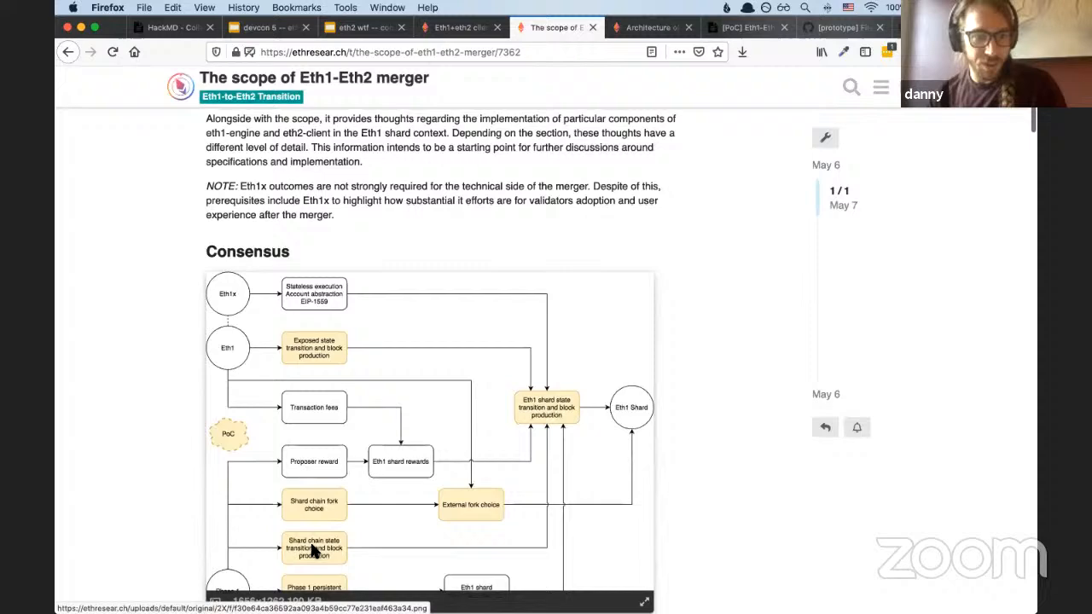
scroll(down, 3)
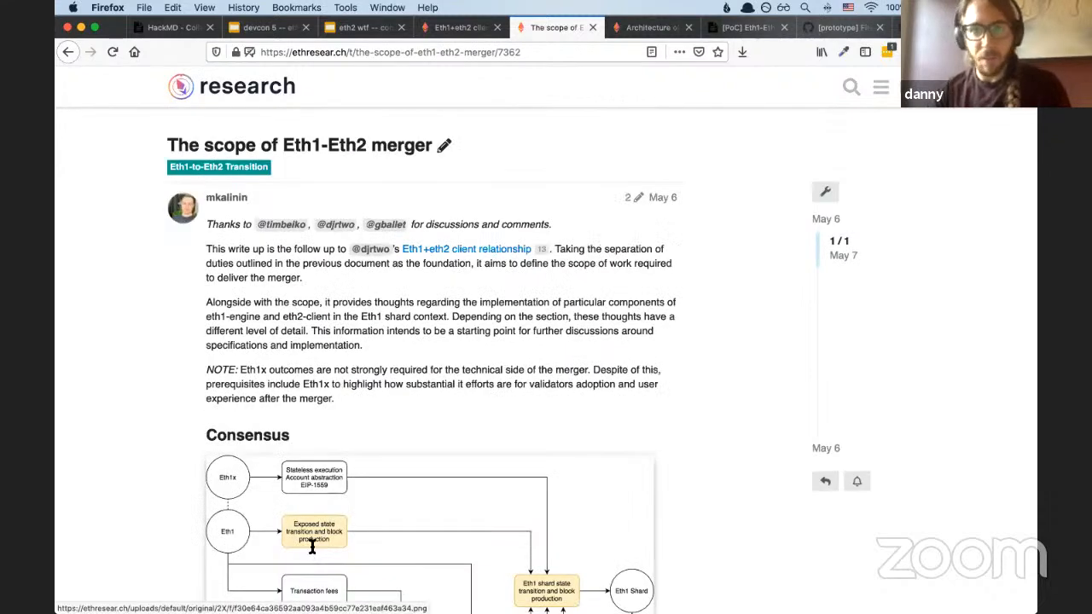
Read through the geth-based eth1 engine post's section 4, setting the head, and Figure 2
click(653, 26)
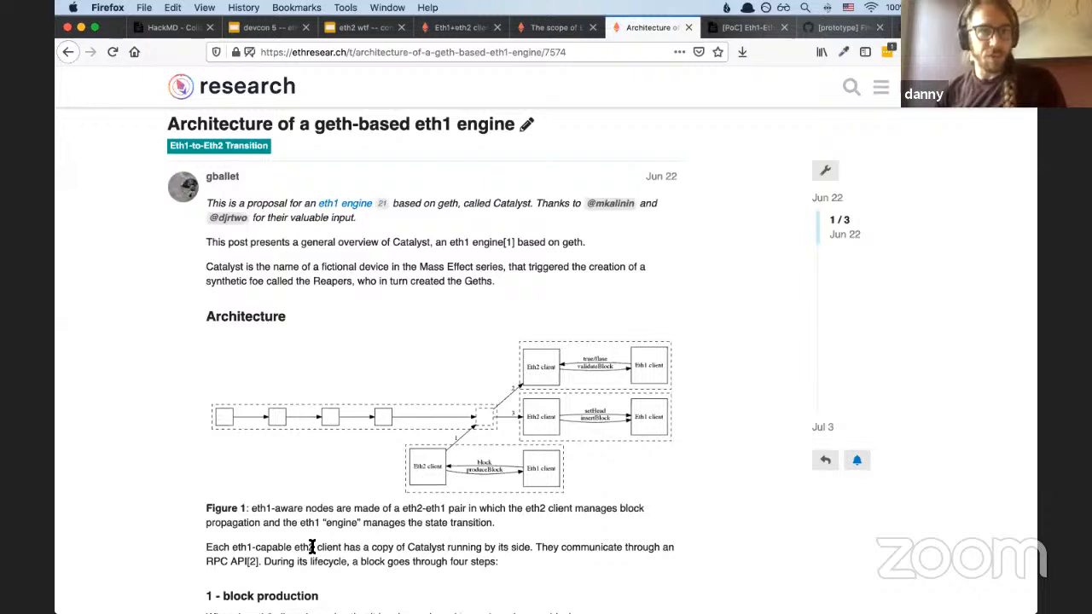
mouse_move(283, 482)
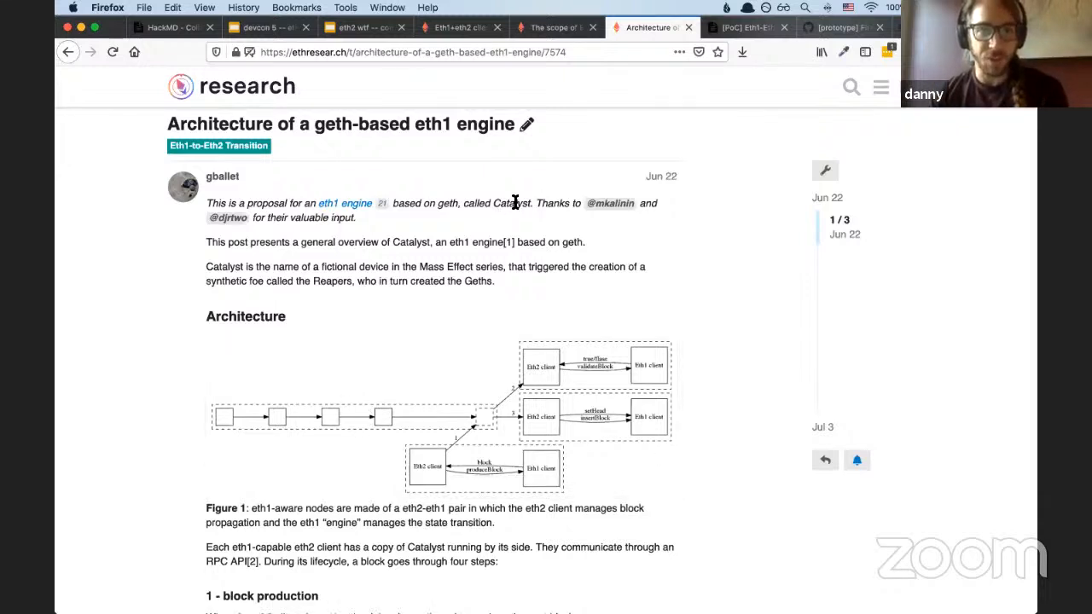
mouse_move(516, 266)
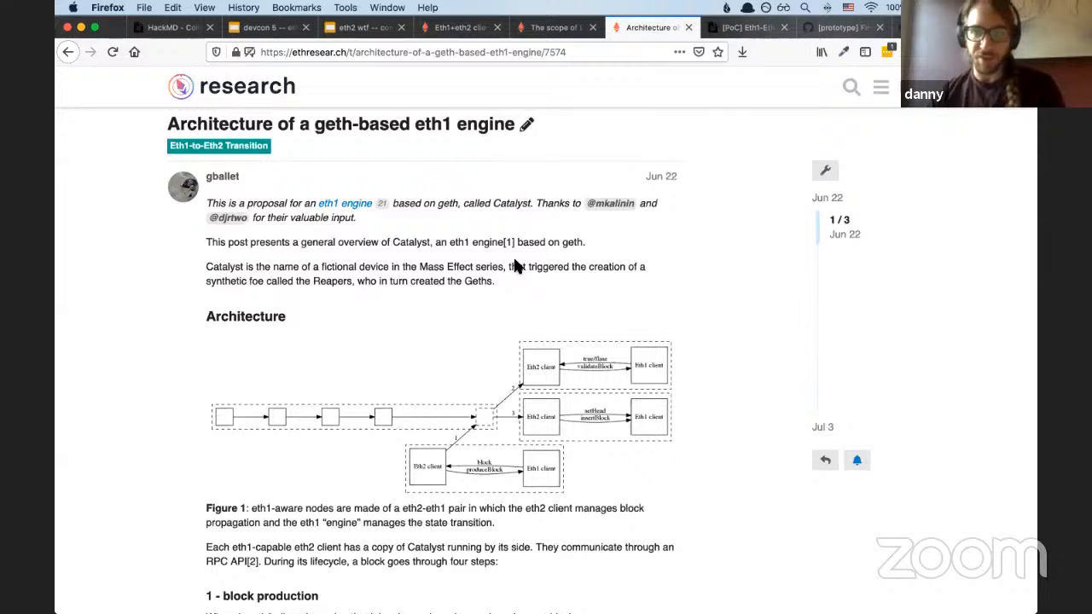
scroll(down, 3)
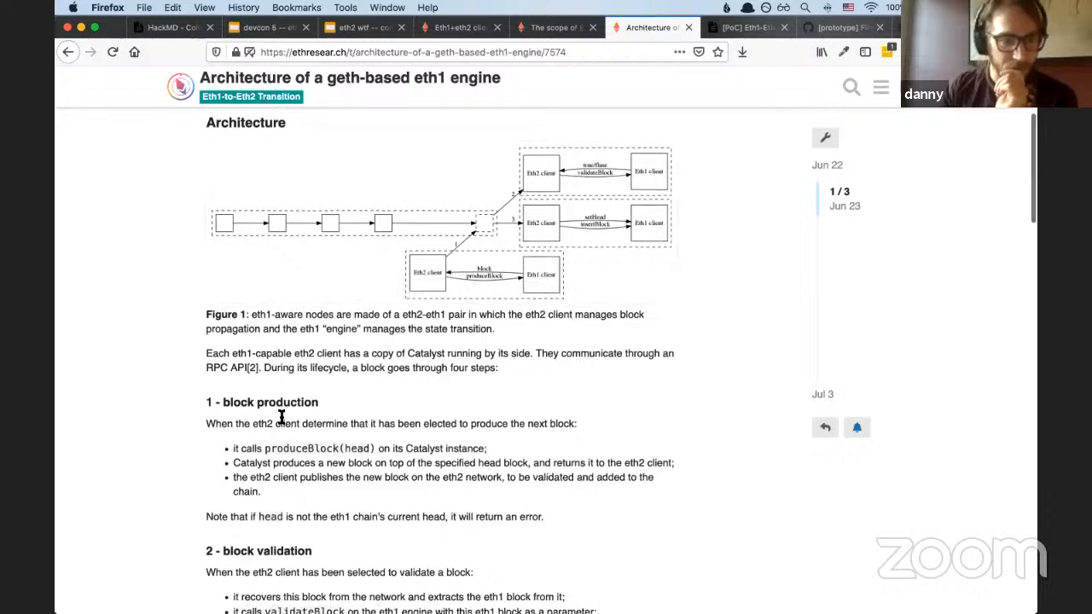
scroll(down, 3)
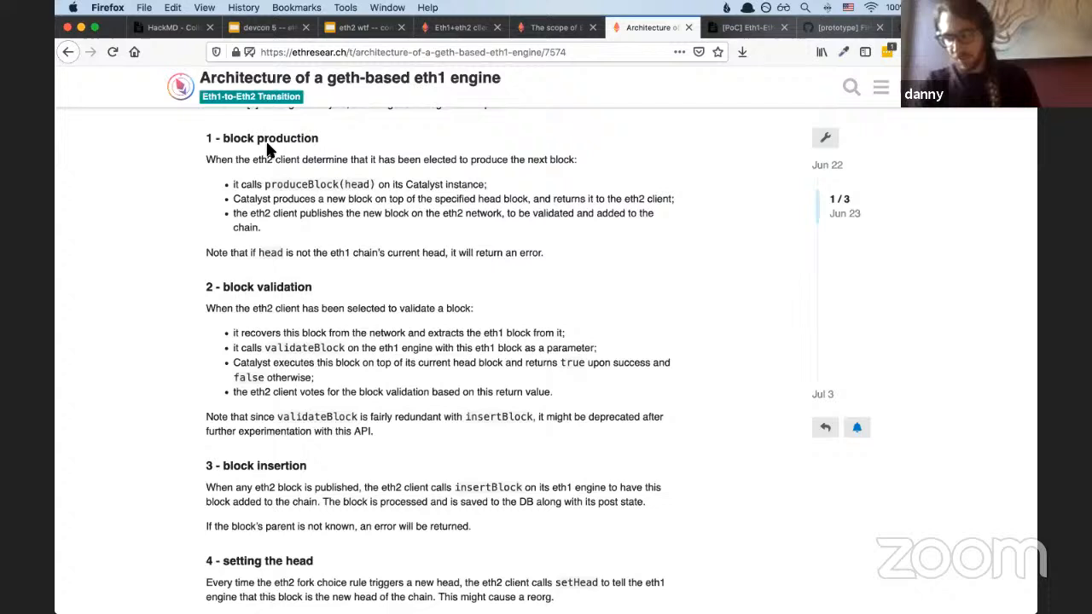
mouse_move(249, 309)
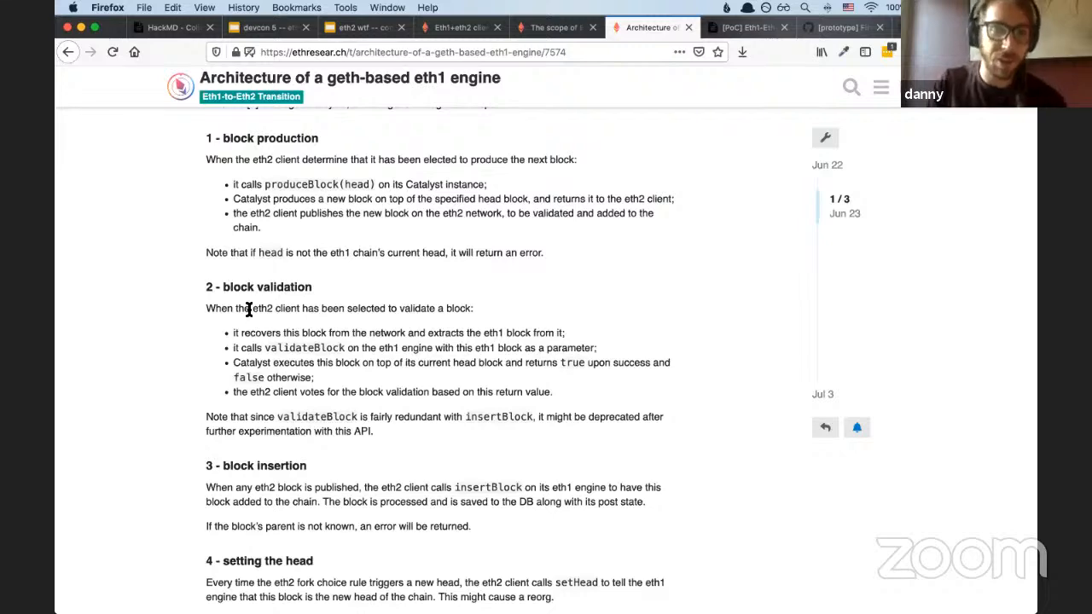
scroll(down, 3)
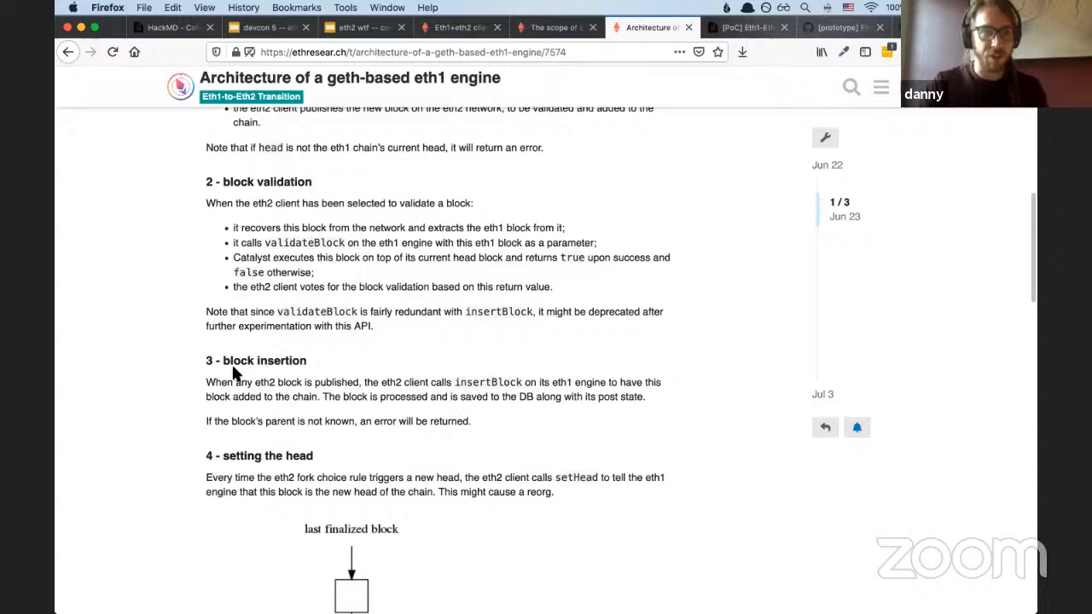
scroll(down, 3)
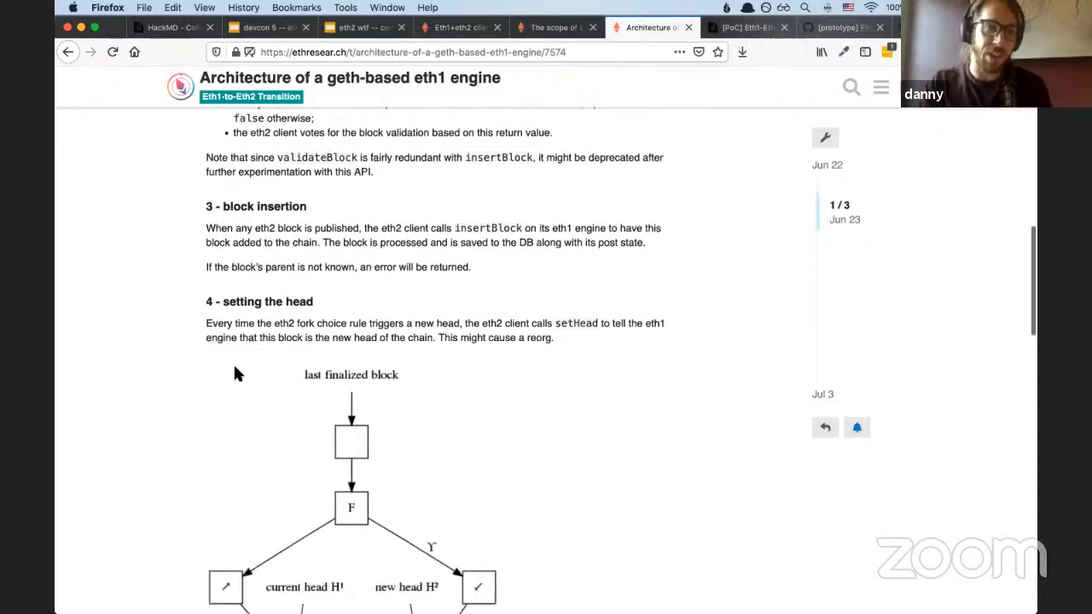
scroll(down, 3)
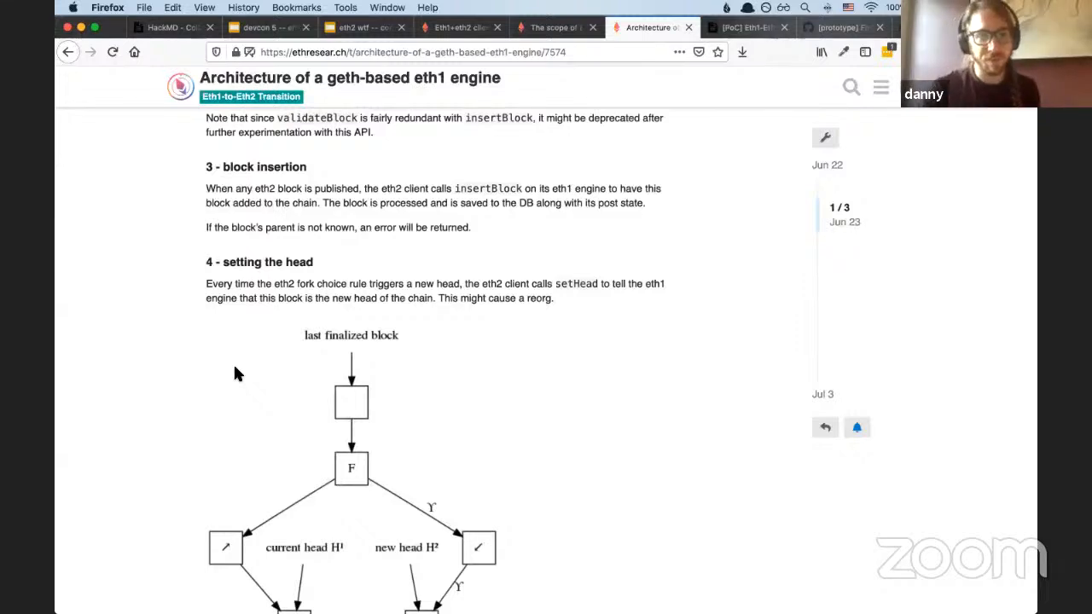
scroll(down, 3)
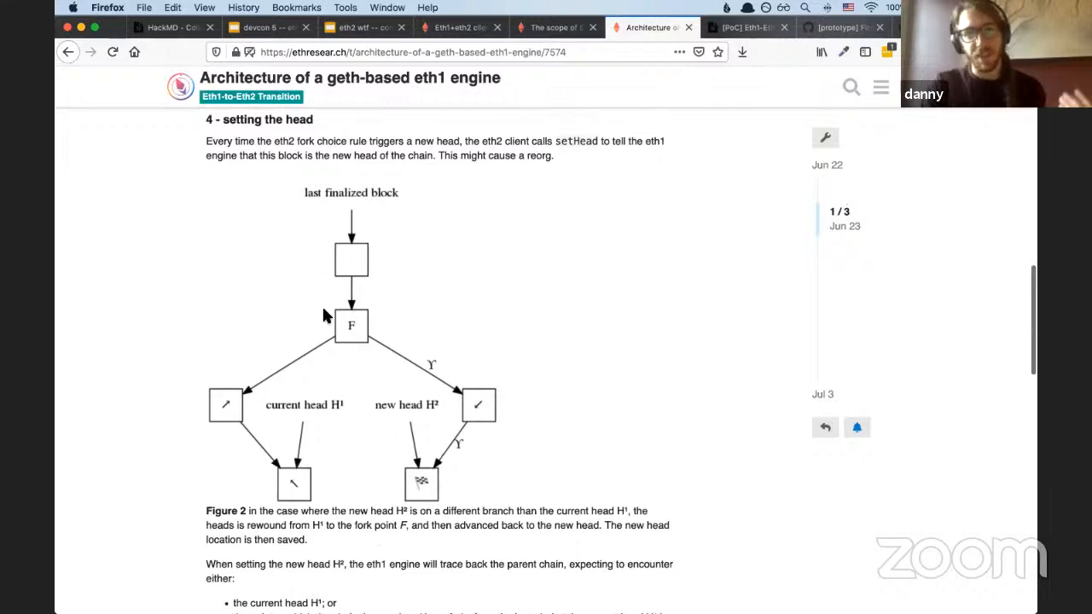
scroll(up, 3)
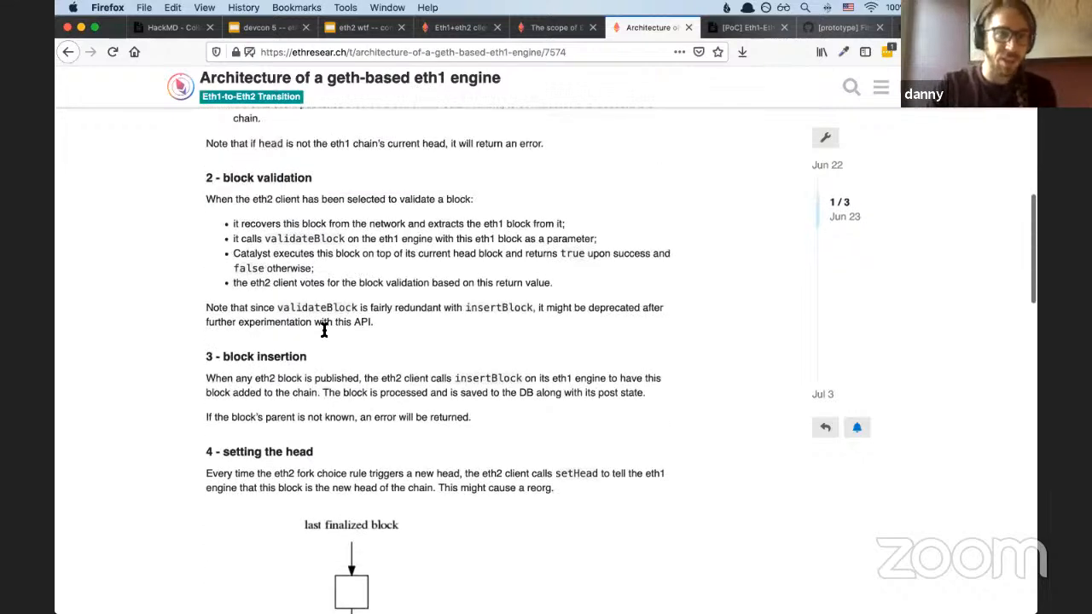
scroll(down, 3)
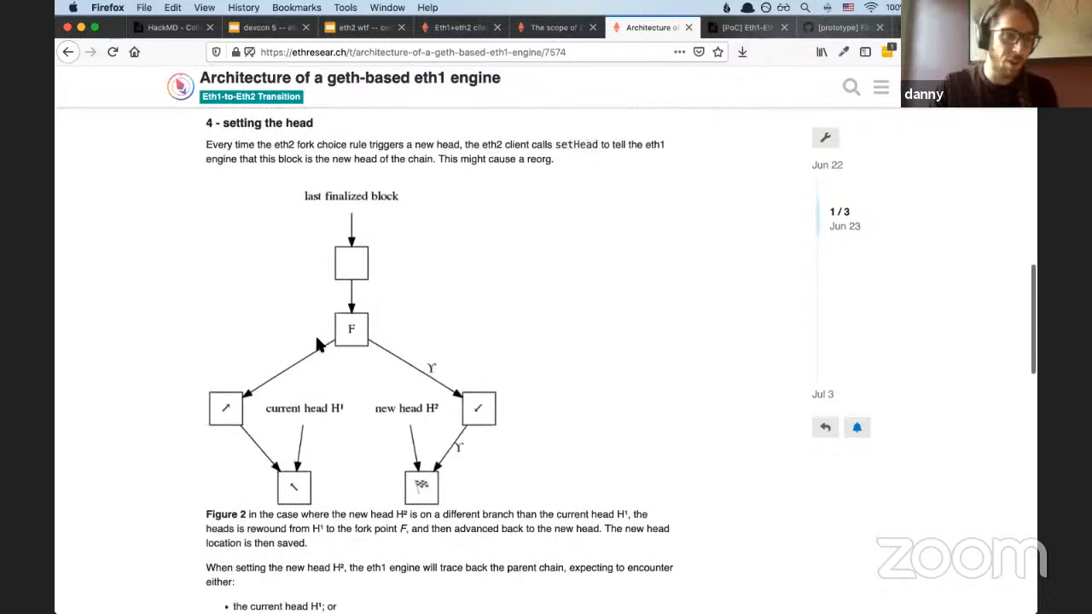
mouse_move(274, 141)
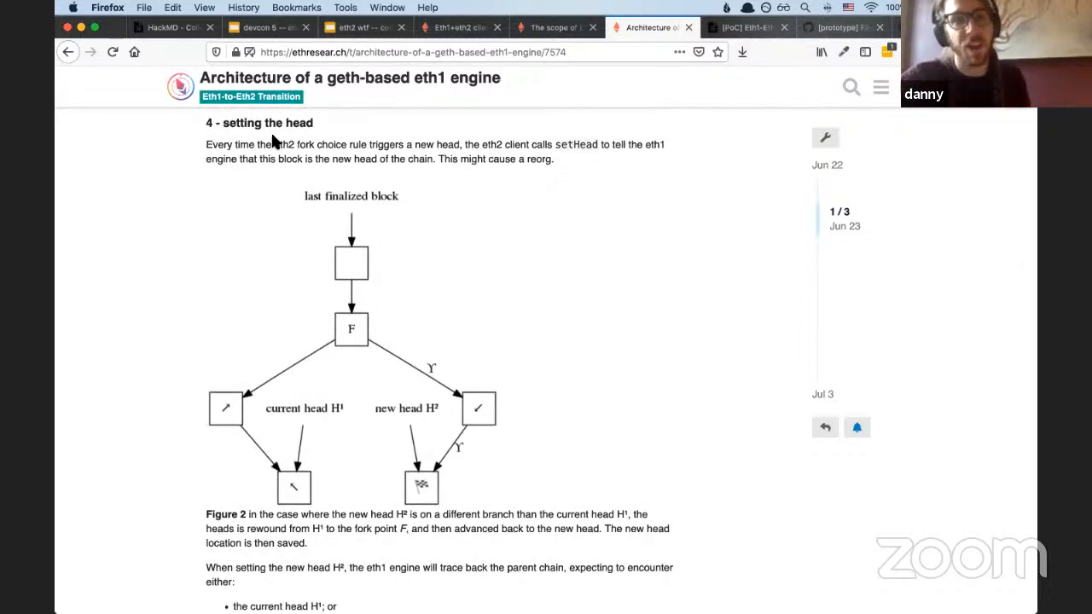
mouse_move(313, 172)
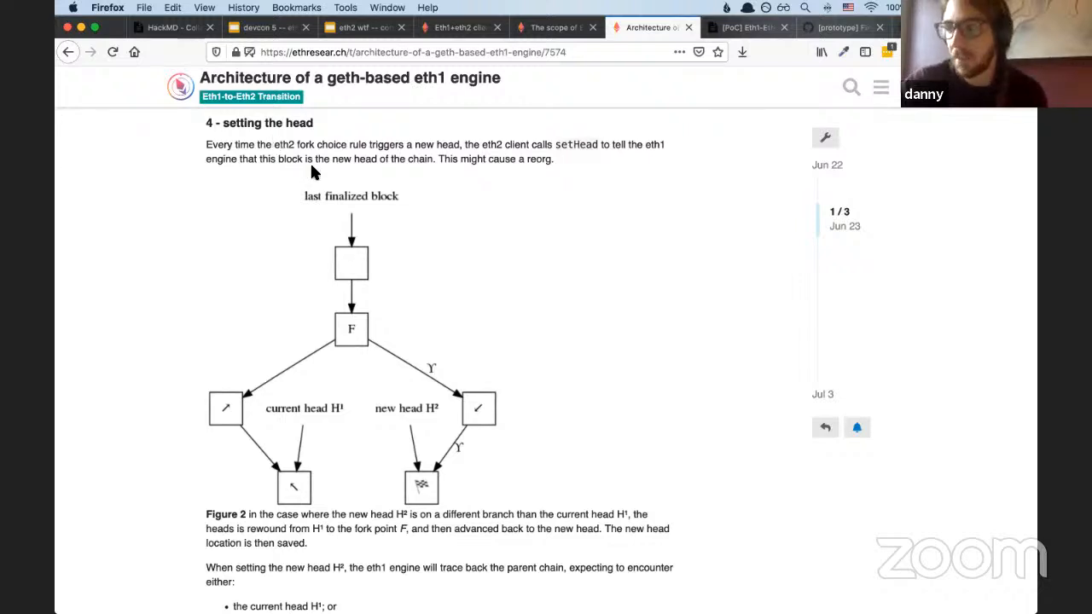
mouse_move(337, 198)
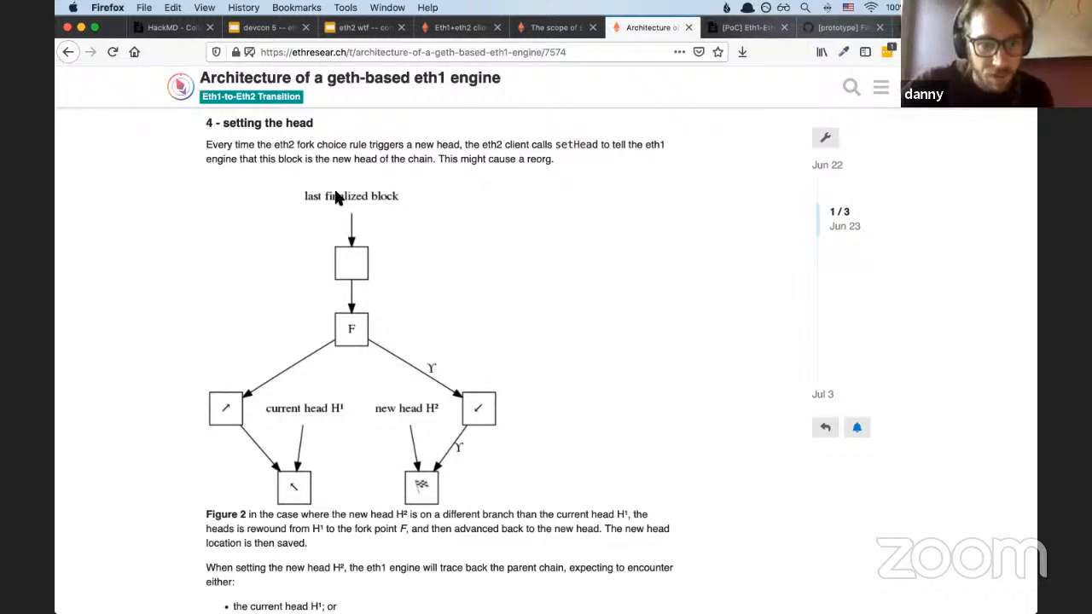
mouse_move(325, 201)
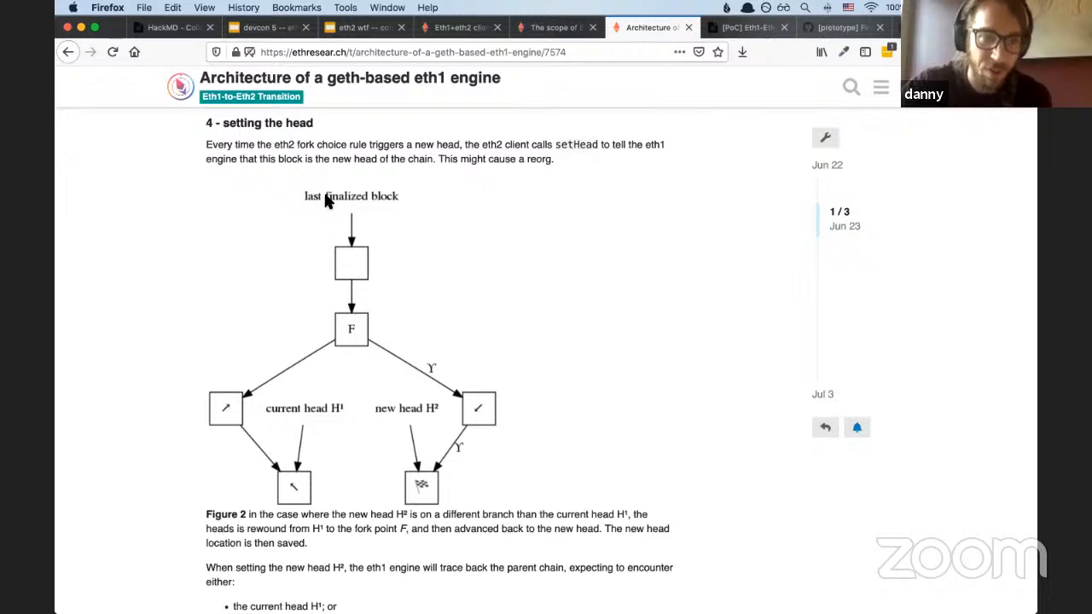
mouse_move(298, 239)
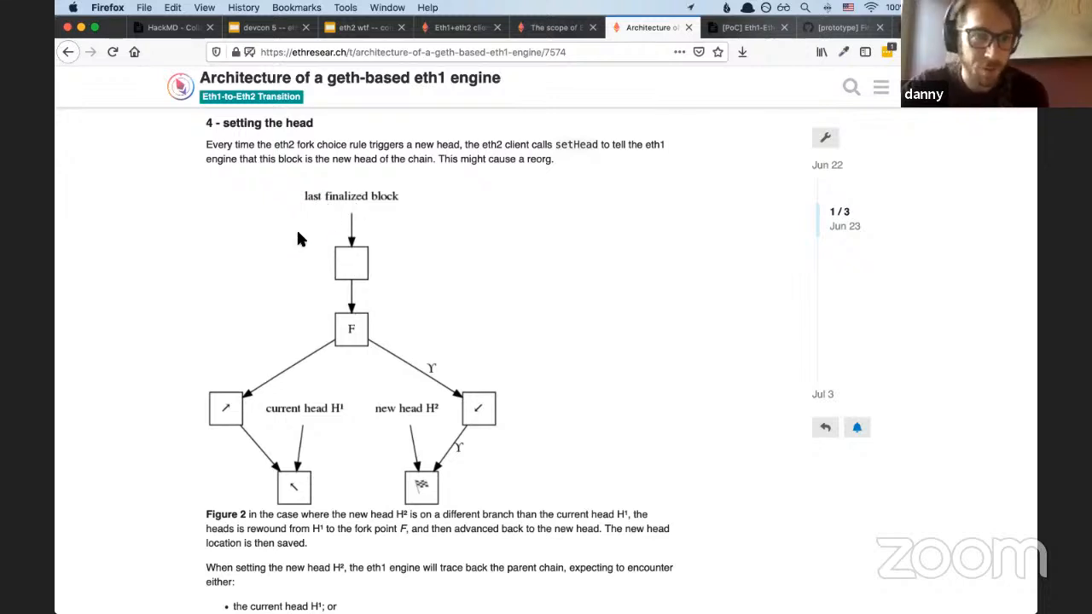
scroll(down, 3)
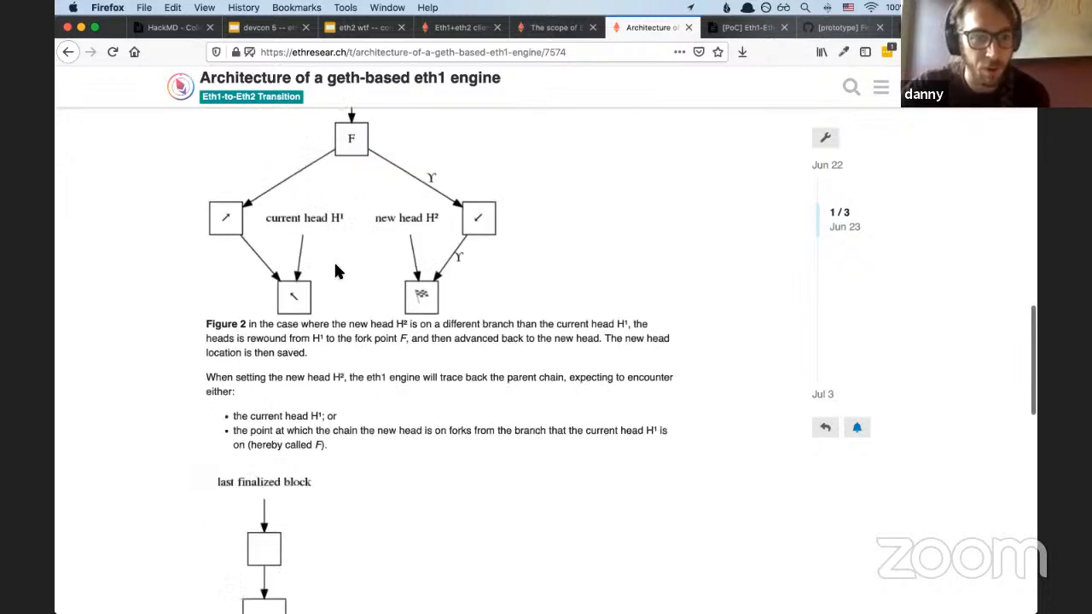
click(747, 26)
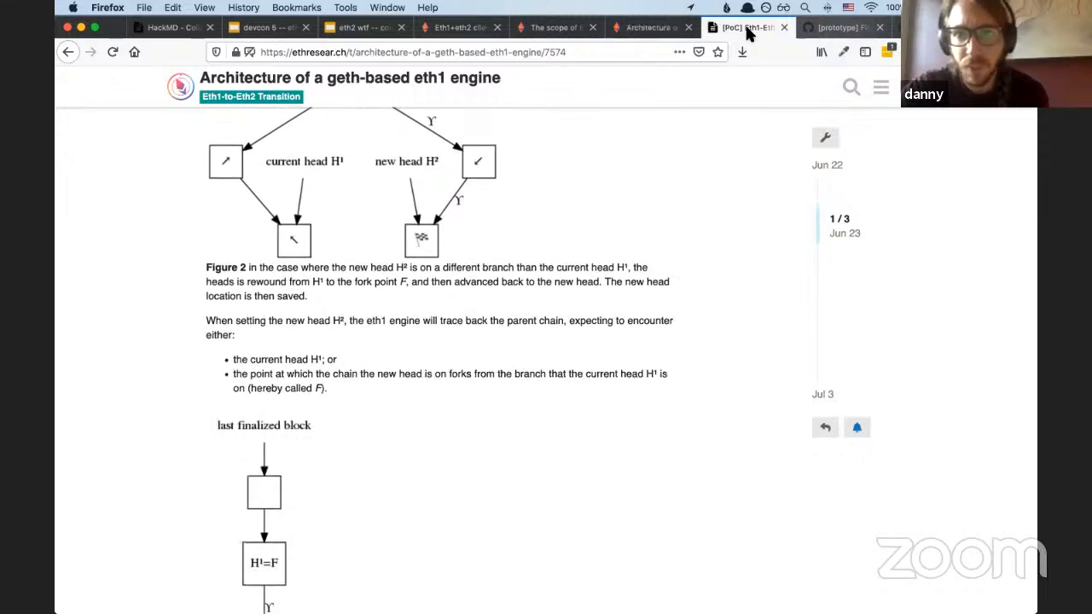
Scroll the '[PoC] Eth1-Eth2 Communication Protocol' note through eth2_produceBlock into eth2_validateBlock
click(747, 28)
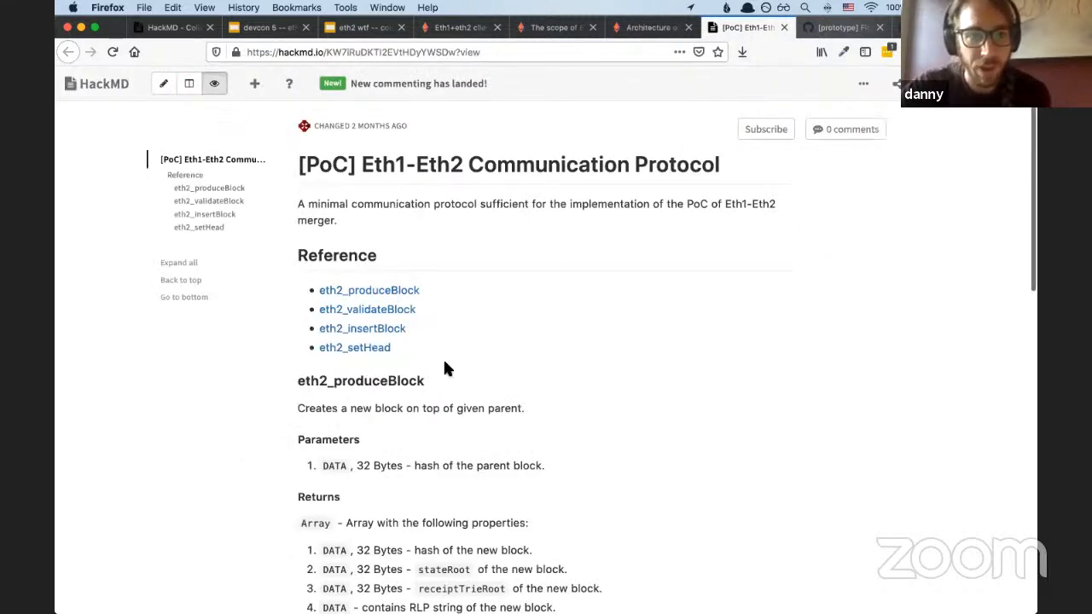
scroll(down, 3)
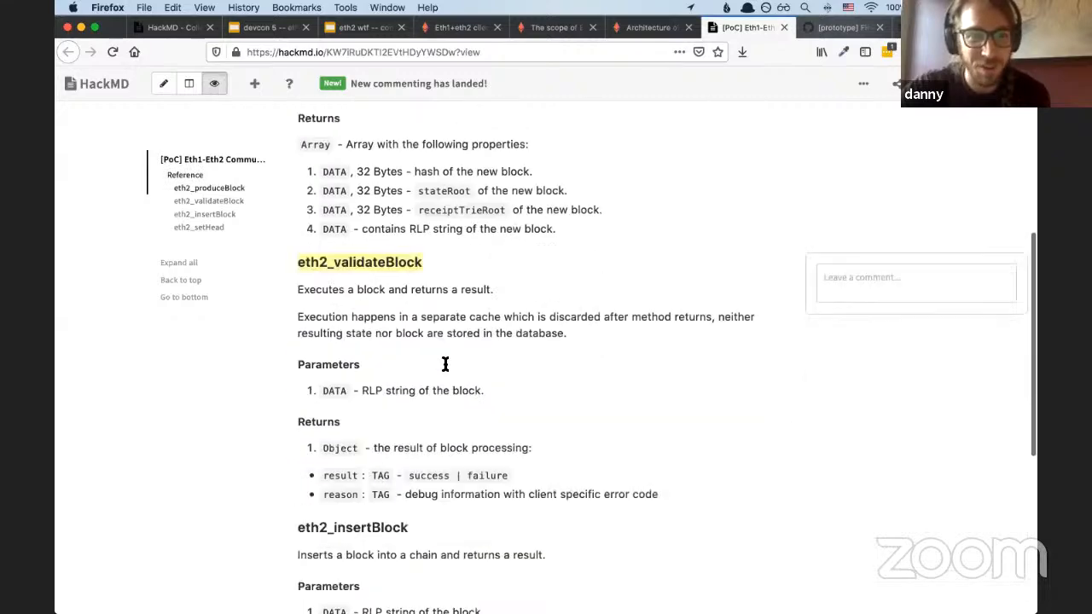
scroll(down, 3)
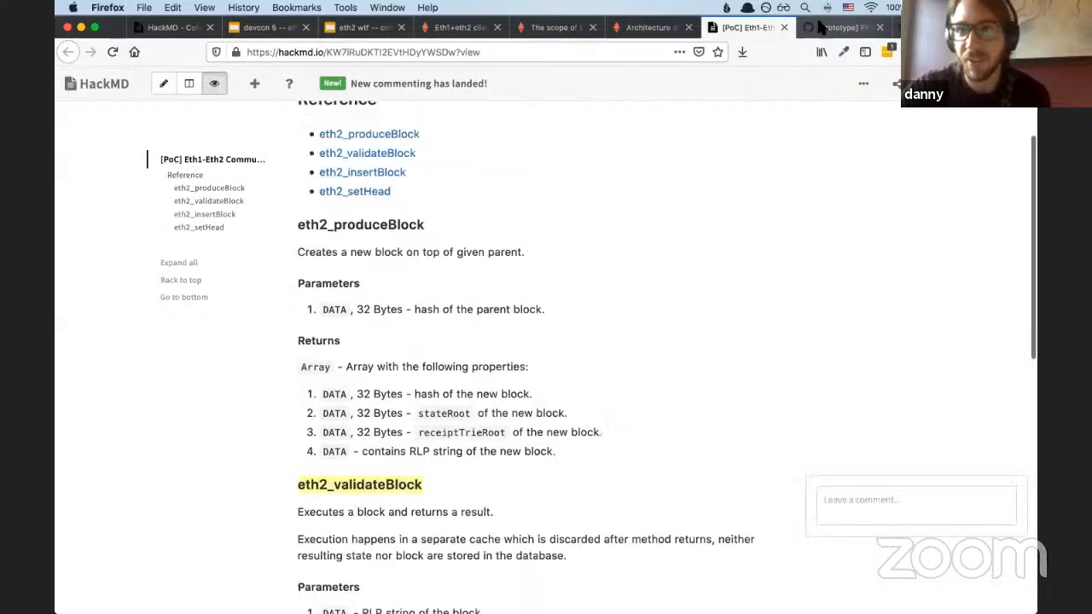
Scroll the catalyst PR #21369 diff down to eth/api.go's ValidateBlock function
click(844, 27)
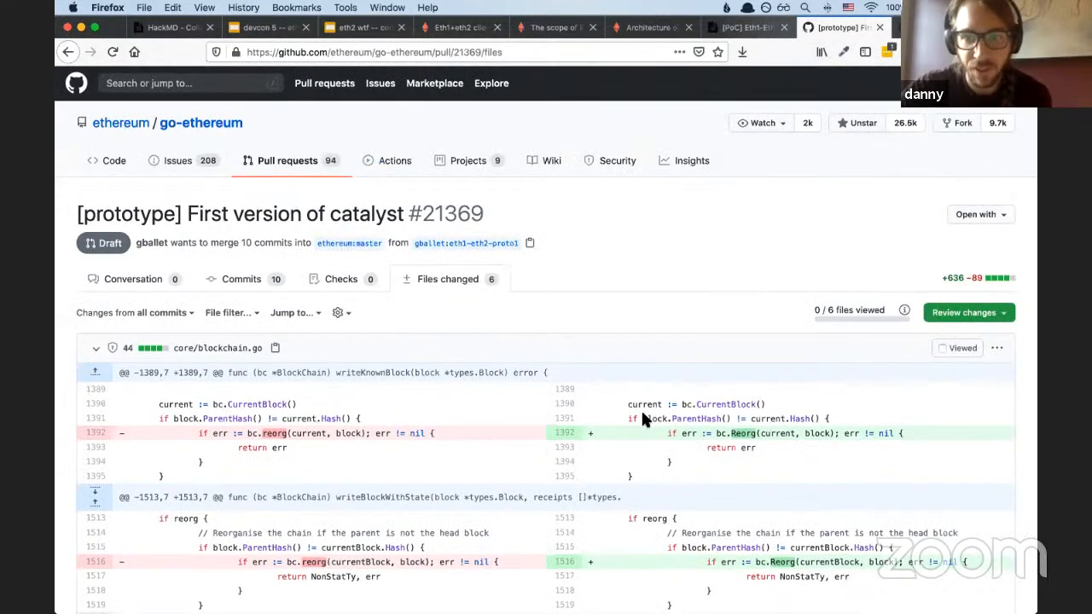
scroll(down, 3)
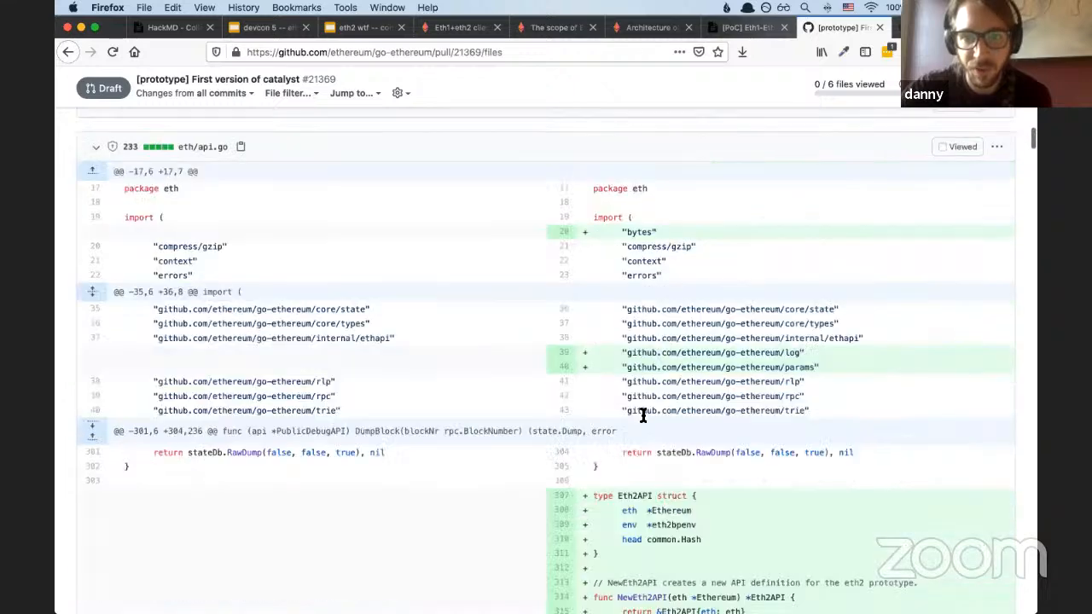
scroll(down, 3)
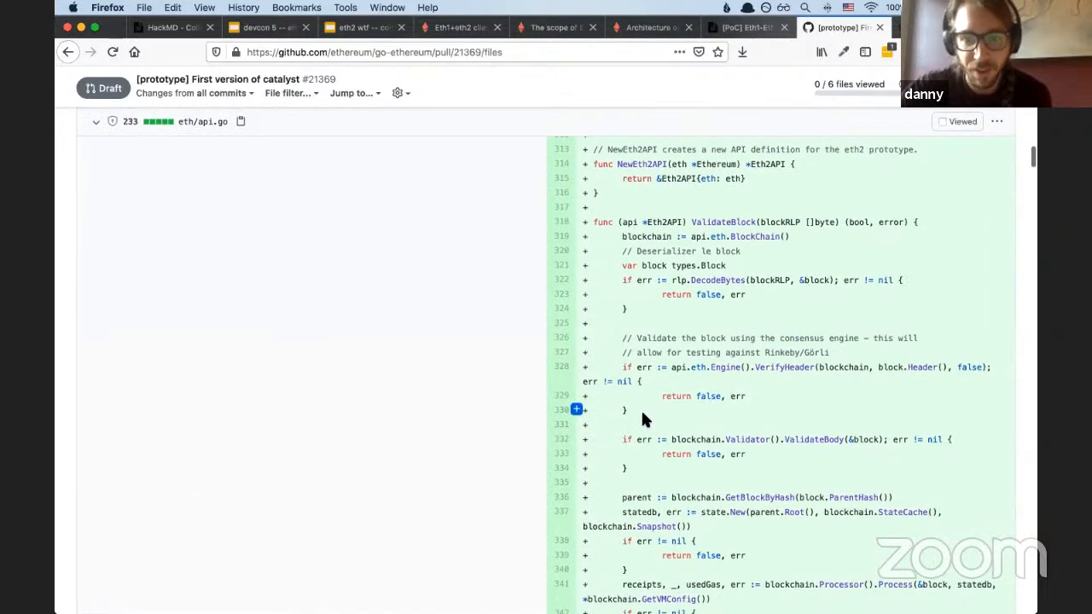
scroll(down, 3)
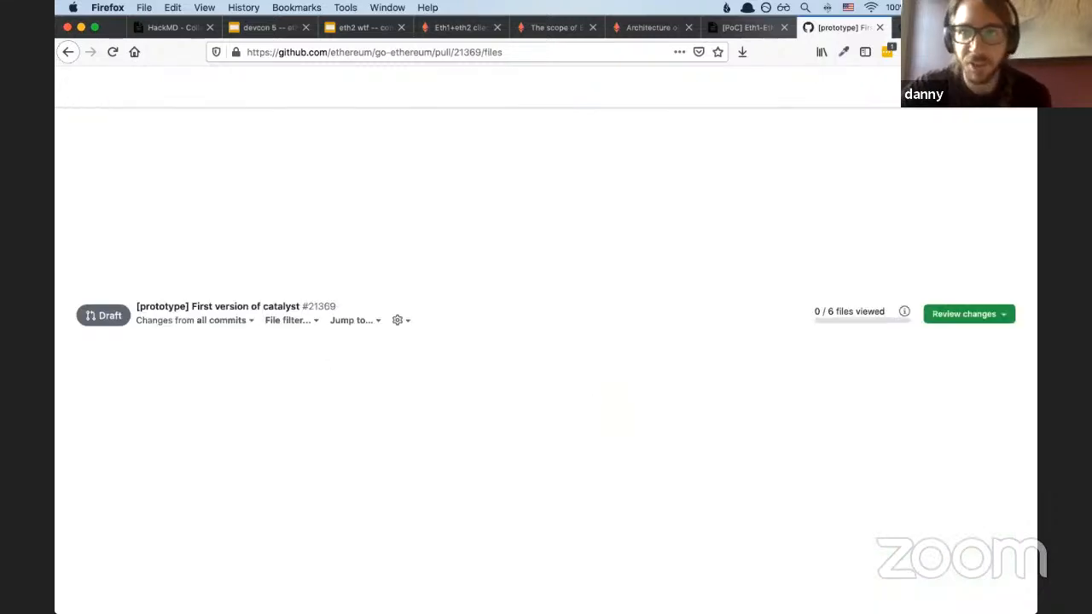
mouse_move(875, 93)
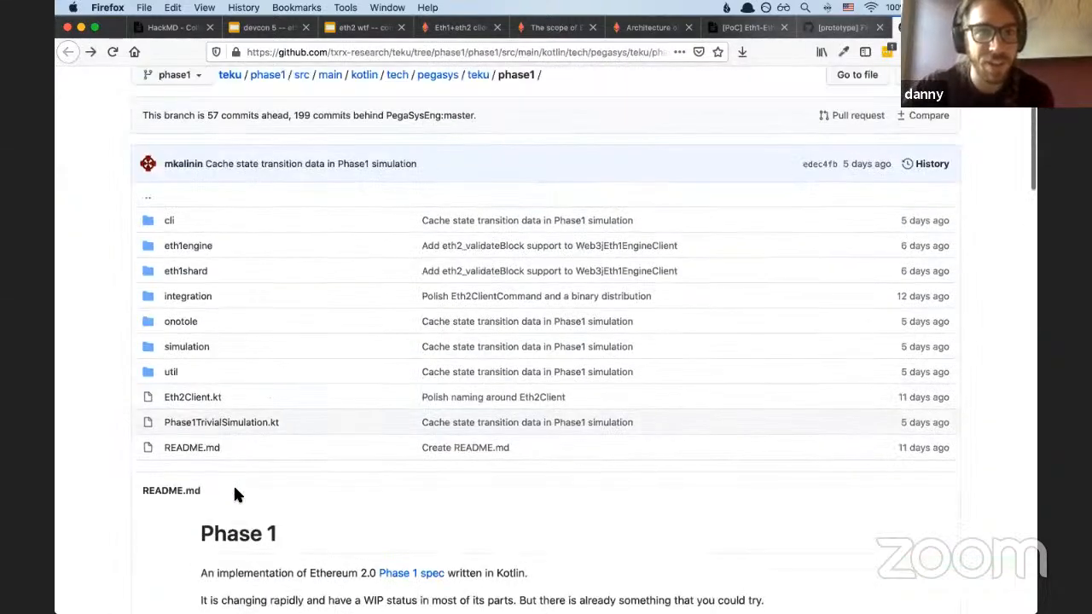
Scroll down the teku phase1 source folder toward its README.md
scroll(down, 3)
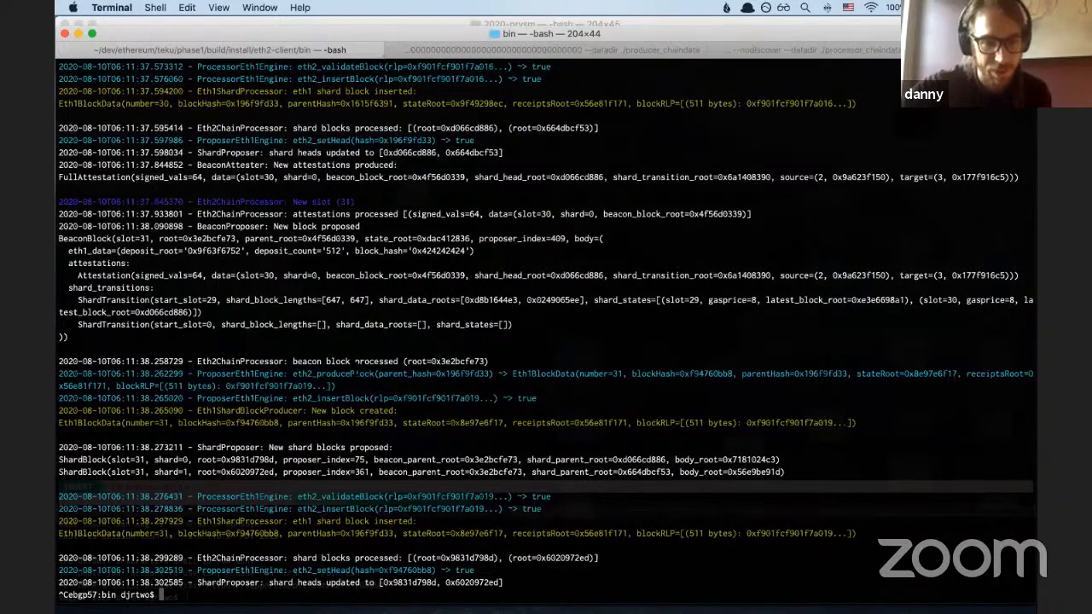
Run eth2-client with registry size 512 against eth1 engines on ports 8545 and 8546
text(./eth2-client --registry-size 512 --eth1-engine http://127.0.0.1:8545 --processor-eth1-engine http://127.0.0.1:8546)
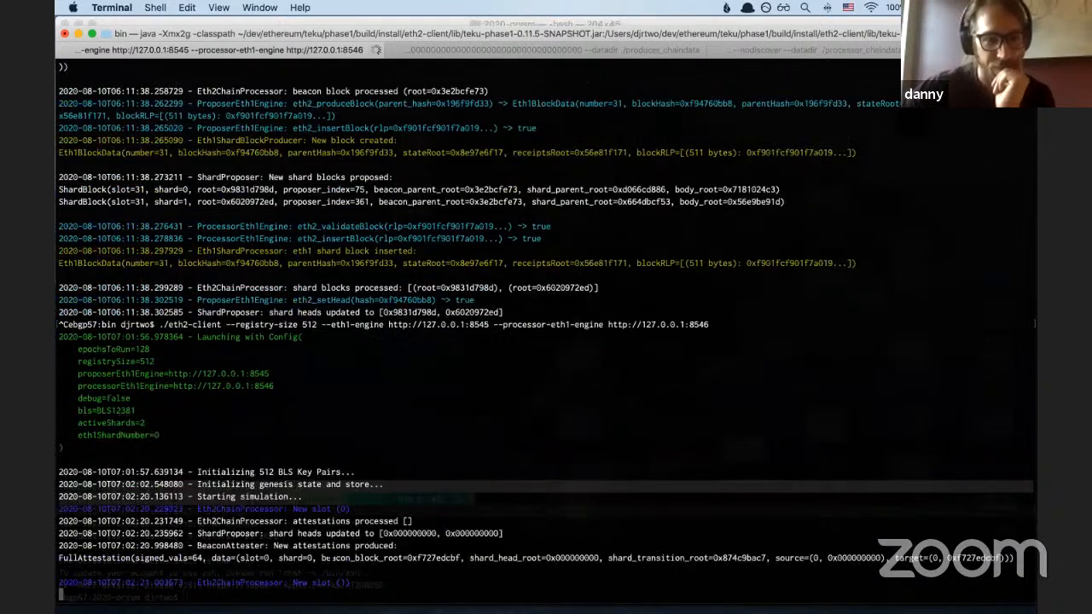
Scroll through the eth2-client log as the simulation runs up to slot 17
scroll(down, 3)
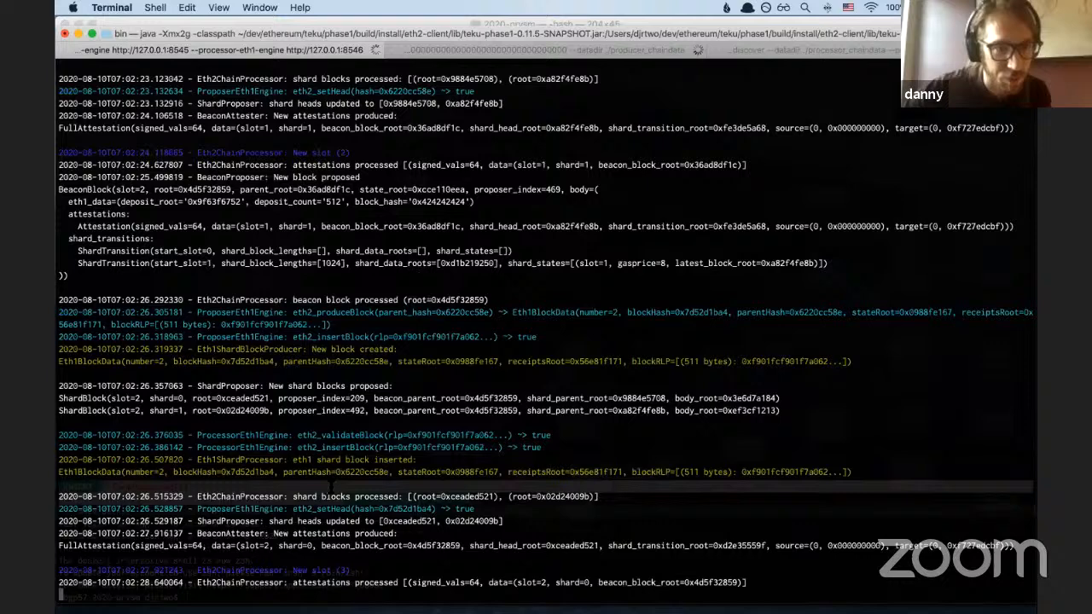
scroll(down, 3)
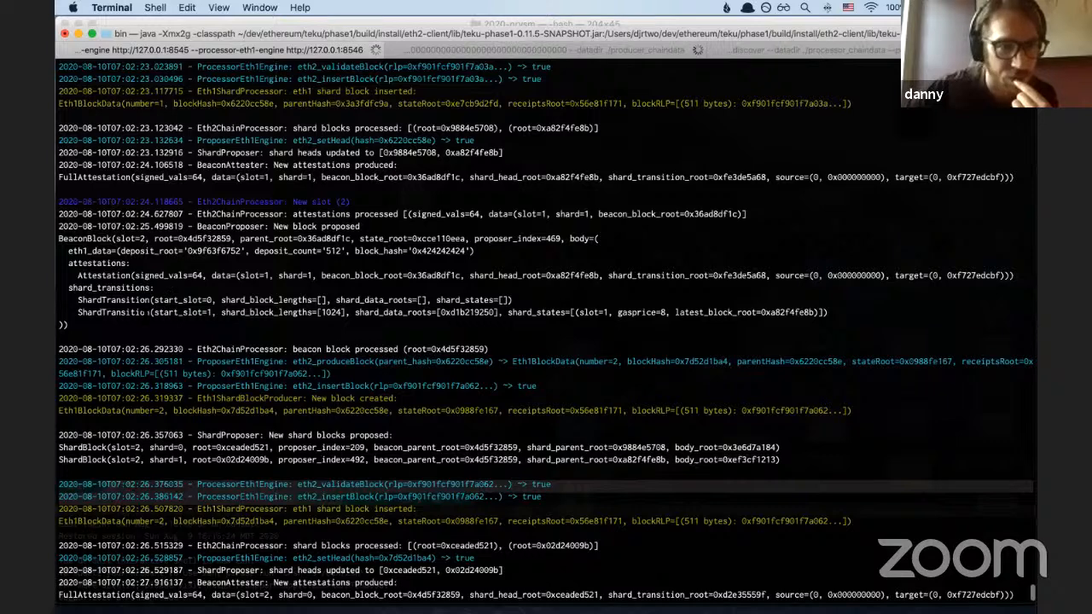
scroll(down, 3)
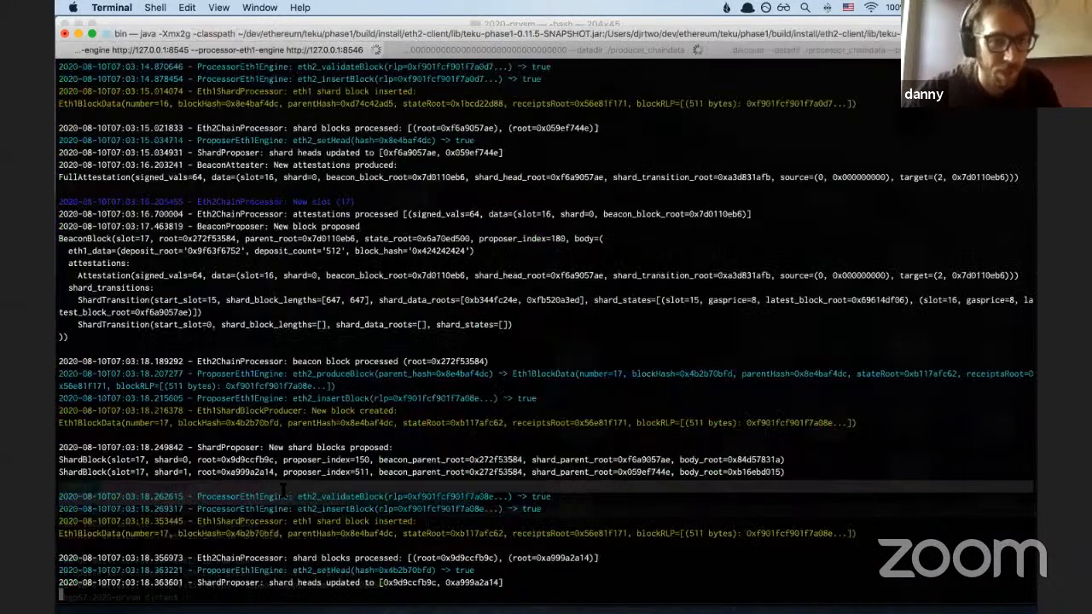
scroll(down, 3)
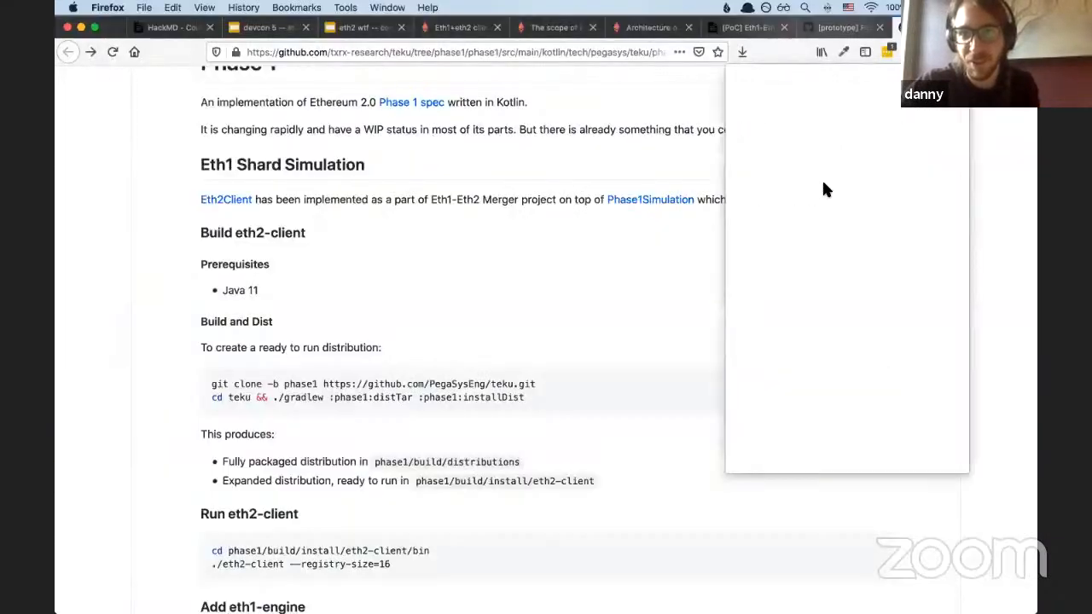
Dismiss the overlay to reveal the README's Build and Run eth2-client sections
click(890, 52)
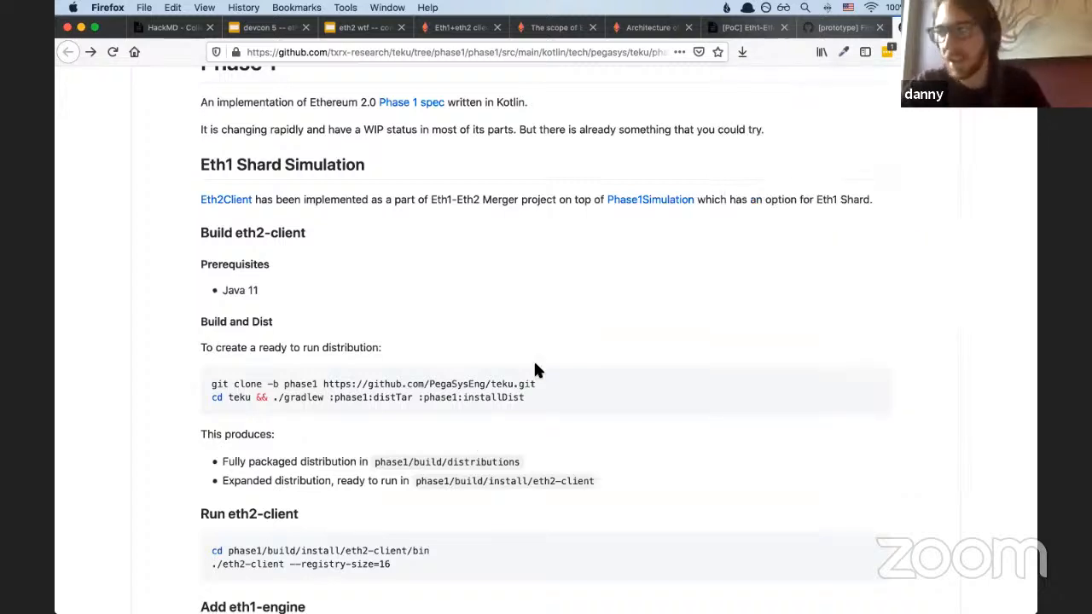
mouse_move(574, 343)
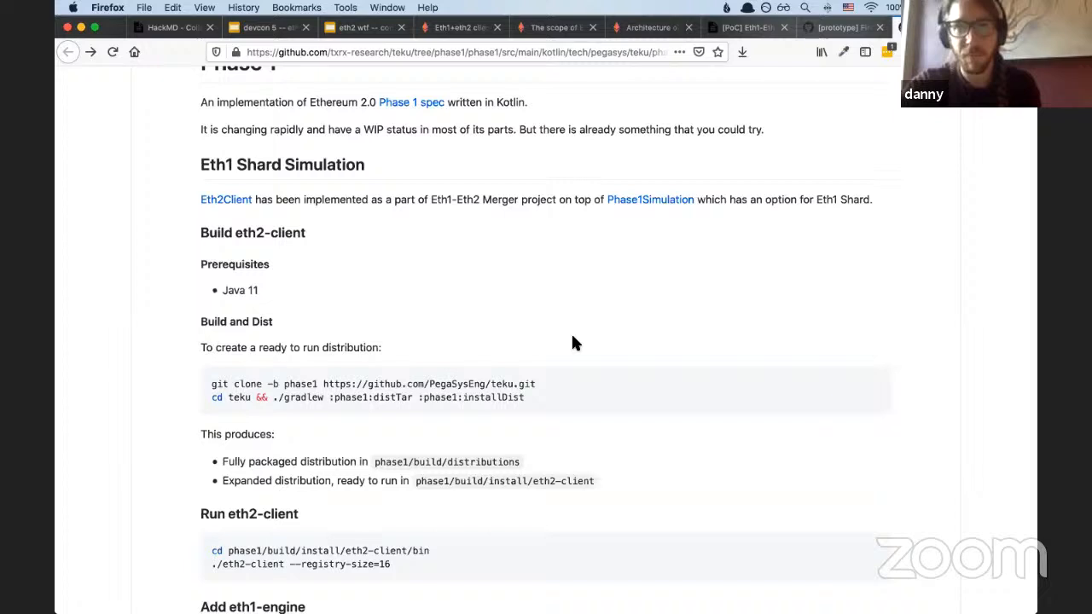
mouse_move(742, 141)
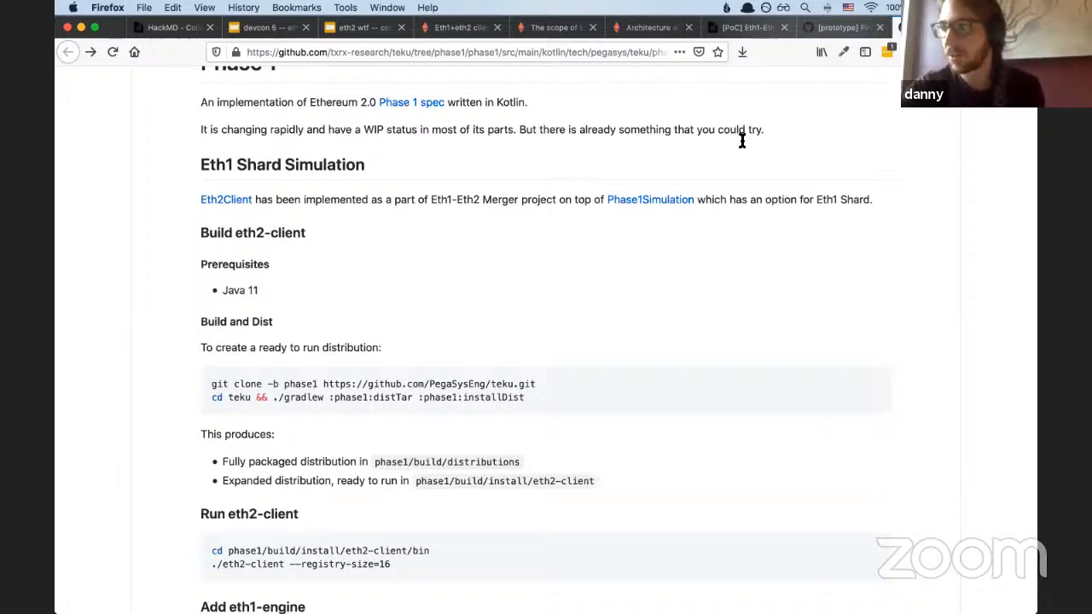
mouse_move(749, 139)
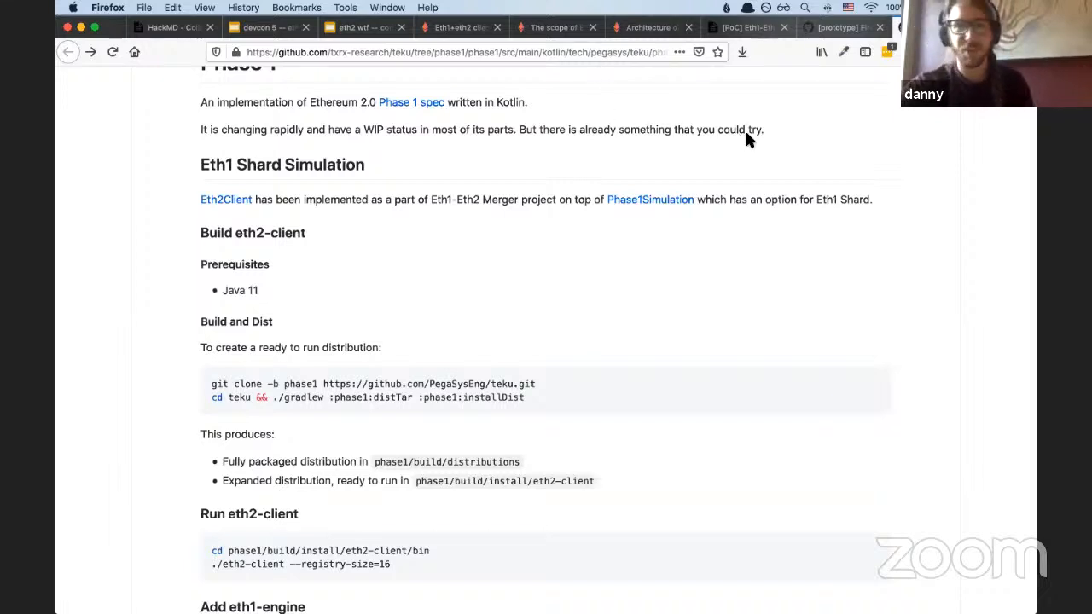